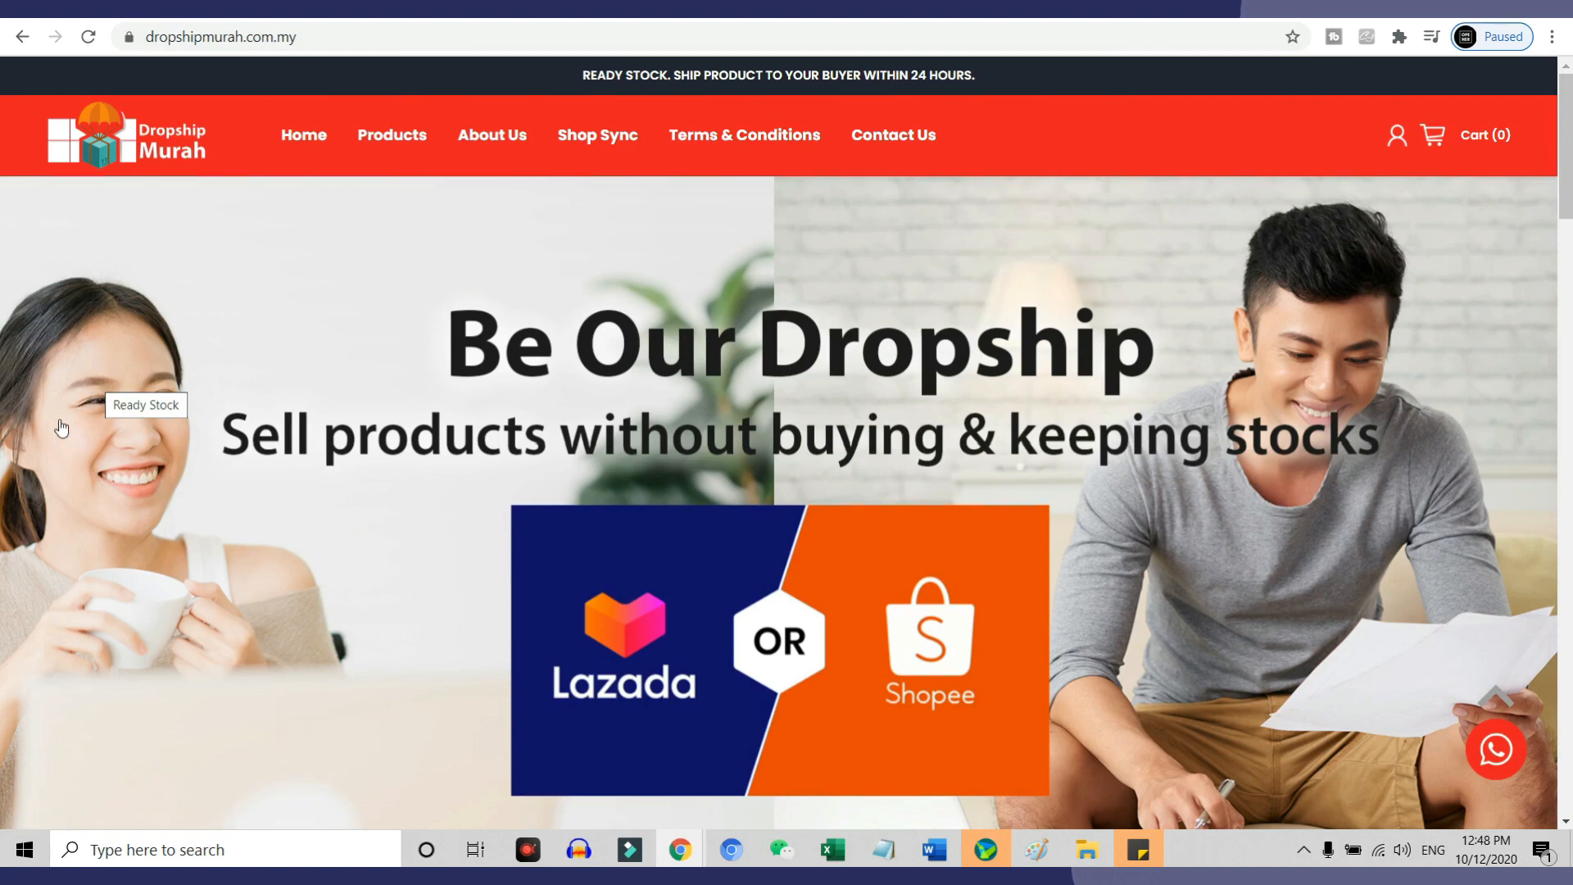
mouse_move(1419, 344)
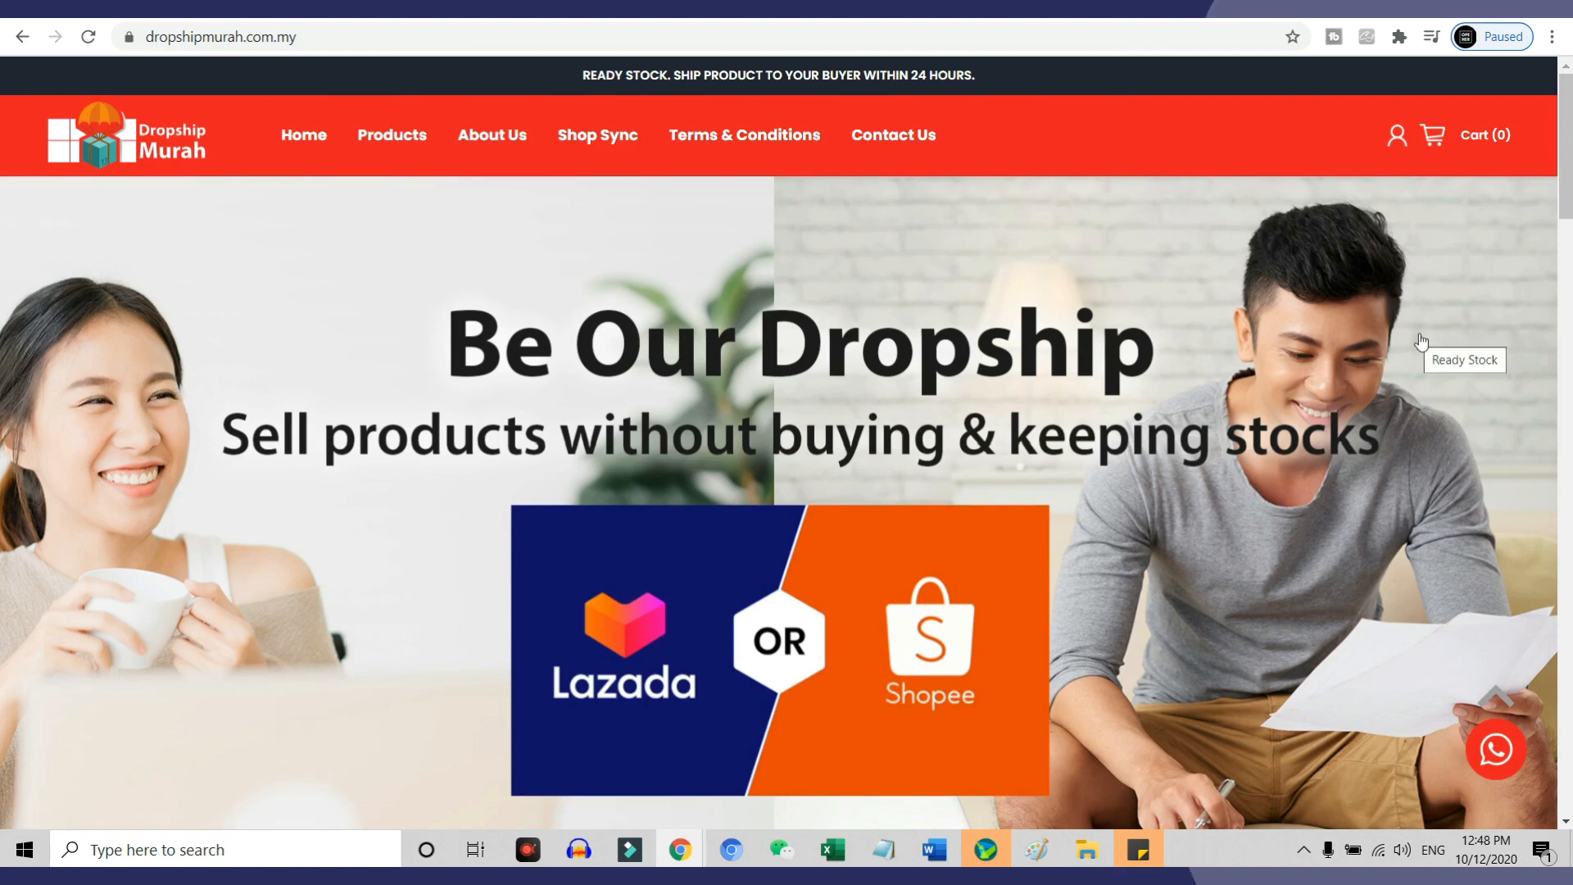
Step: Scroll through the homepage to reach a product and its add-to-cart and checkout options
scroll(down, 3)
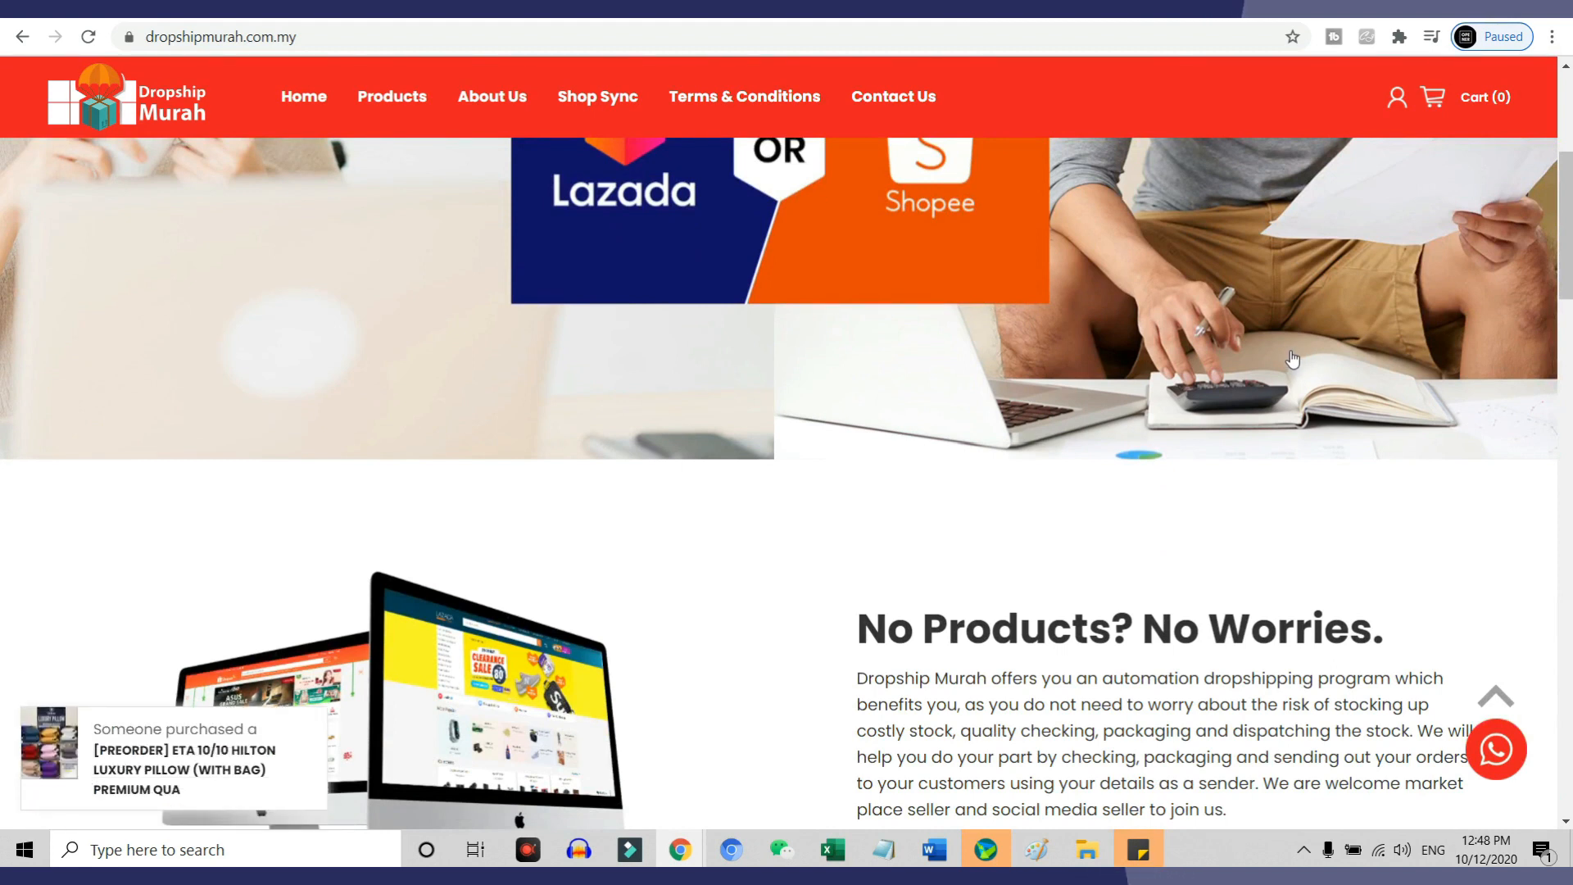
scroll(up, 3)
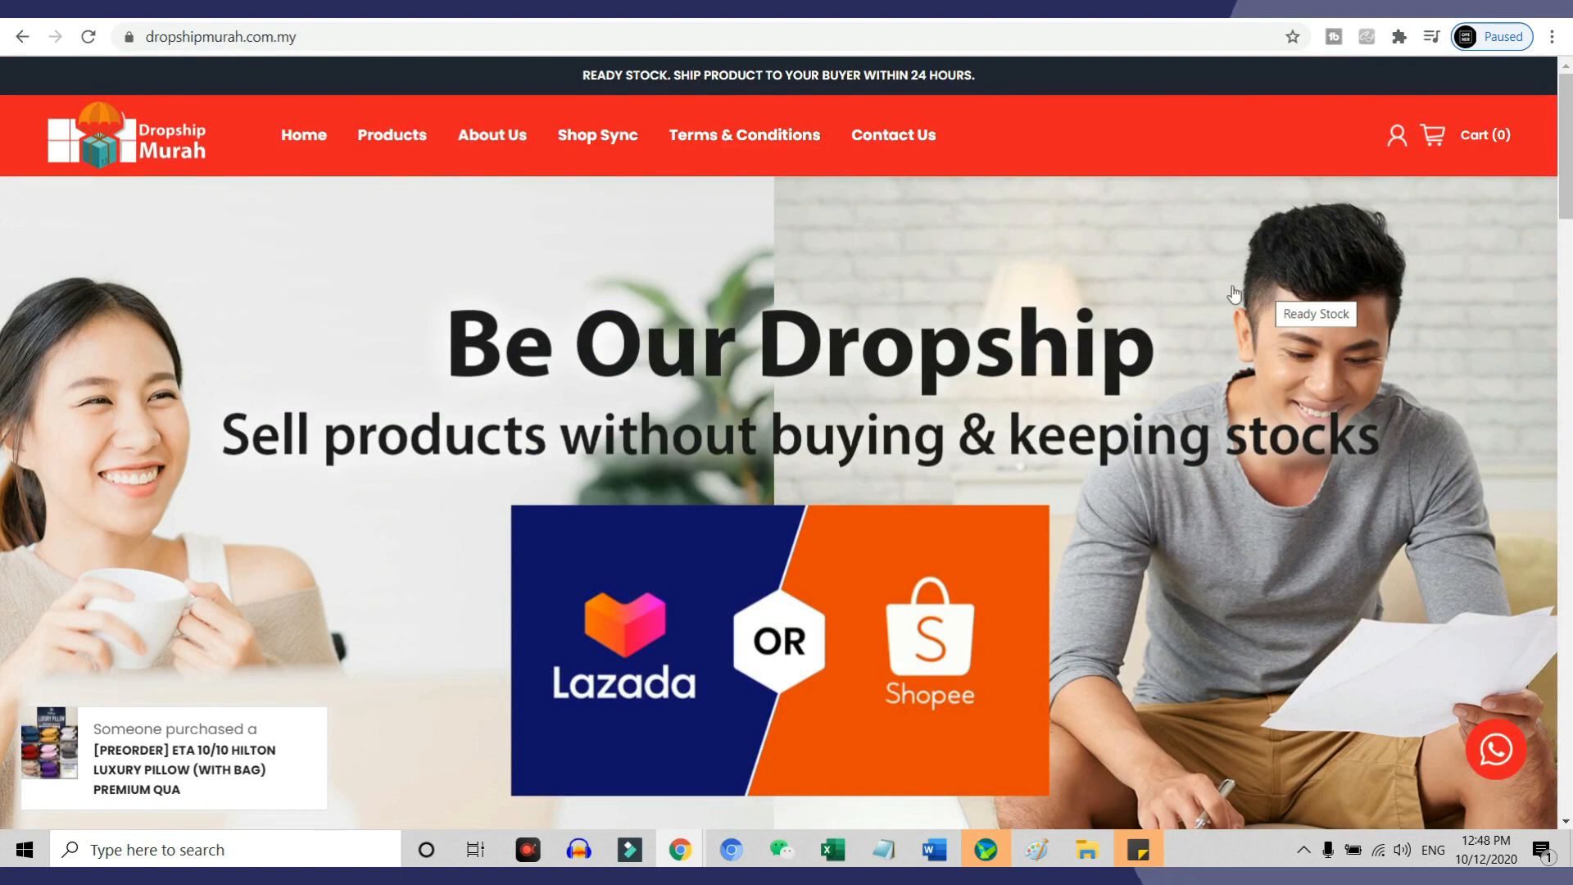
scroll(down, 3)
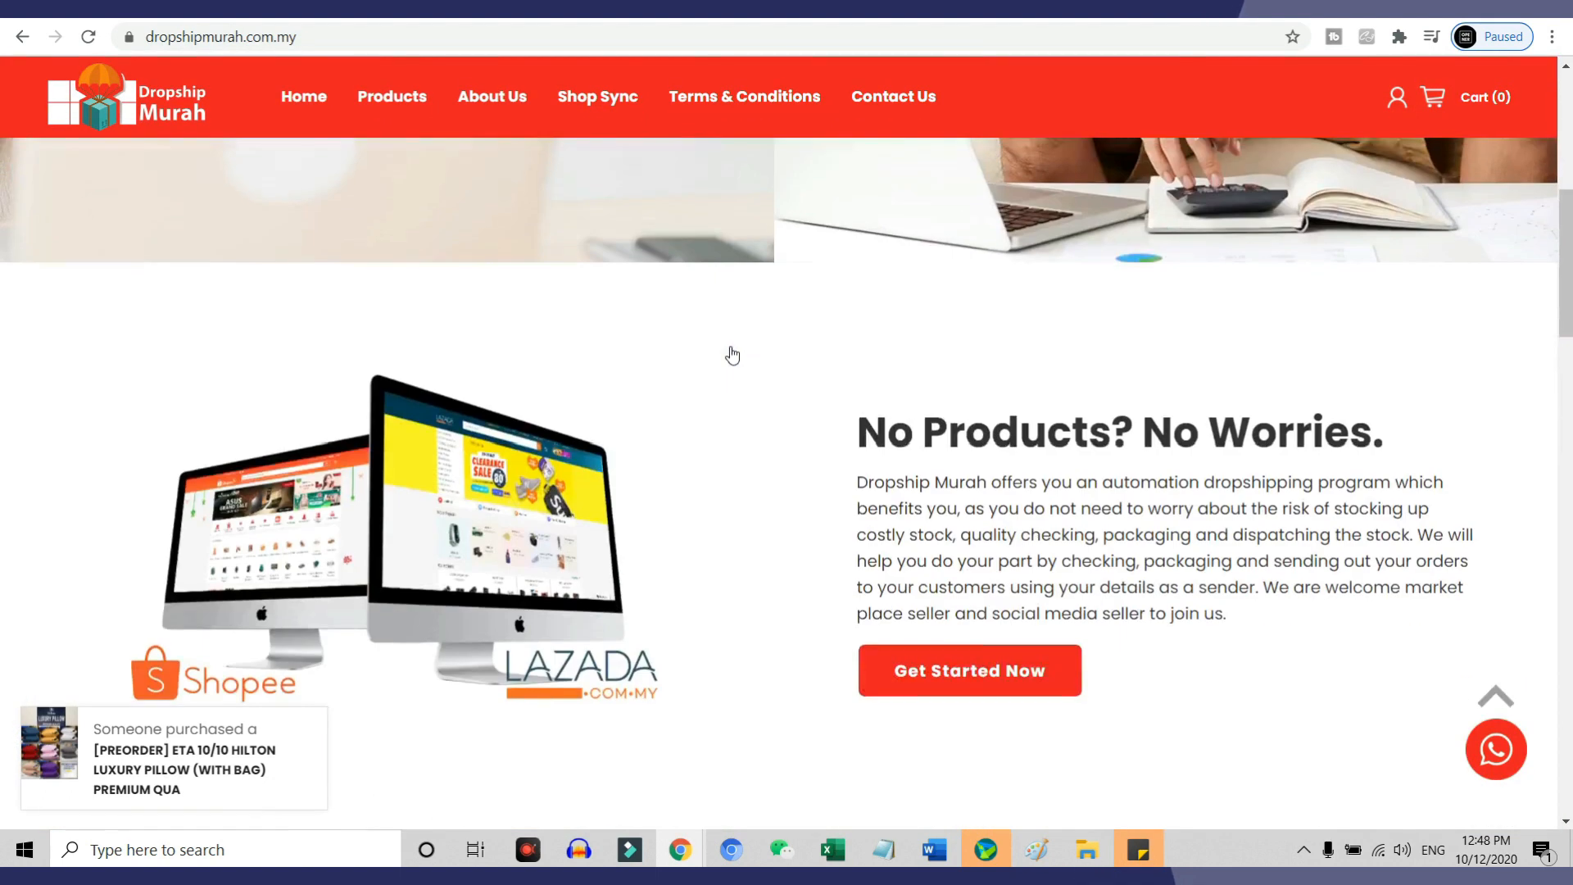
scroll(down, 3)
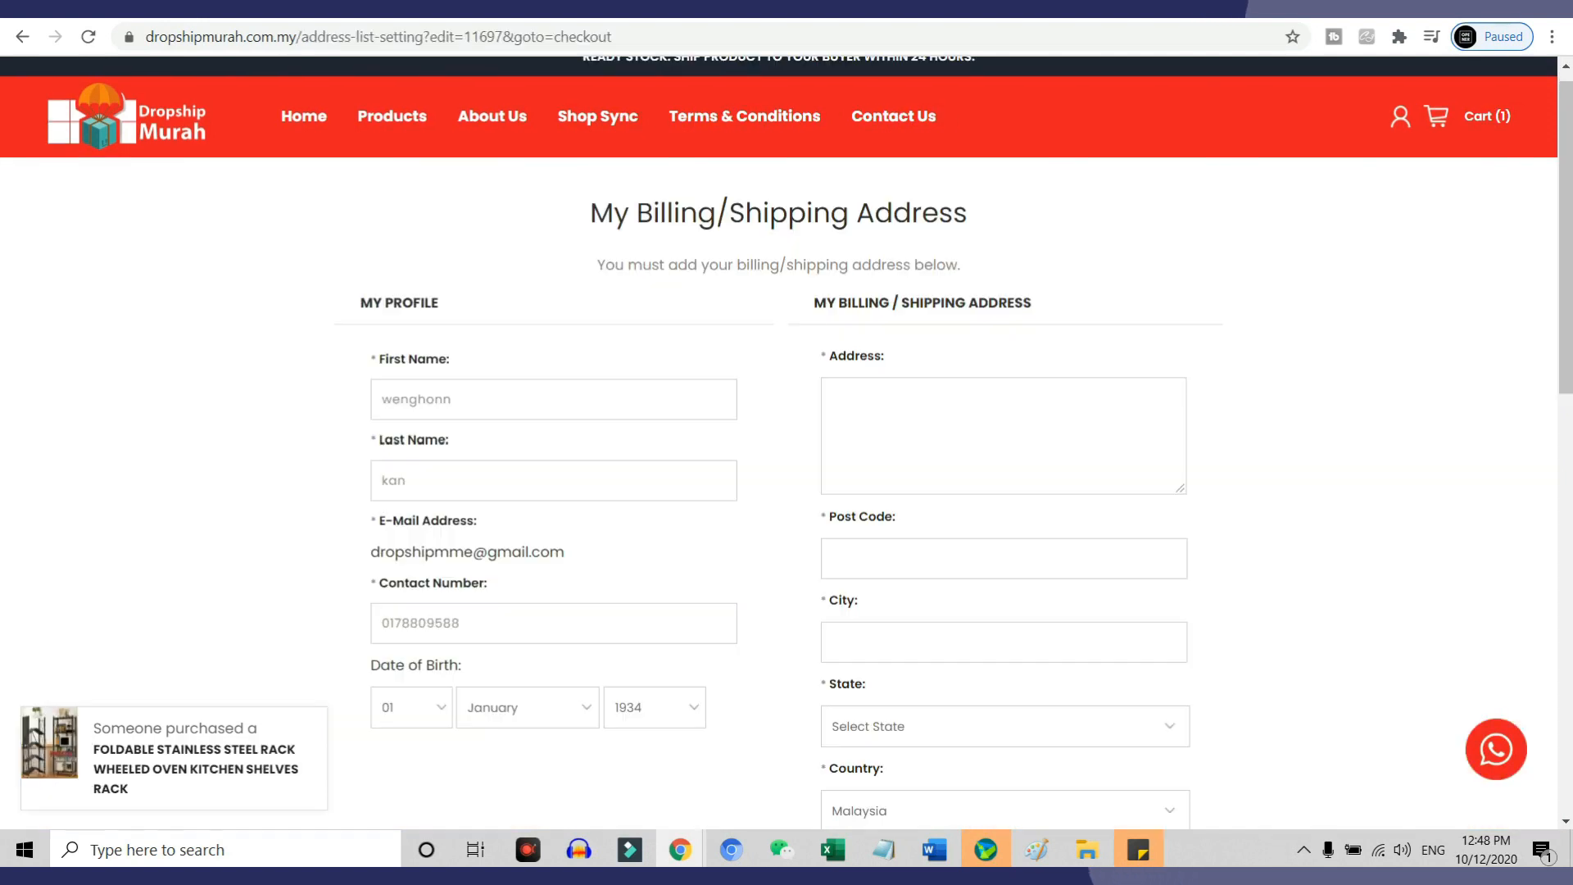
Step: Go to the Products catalogue from the top navigation bar
click(392, 135)
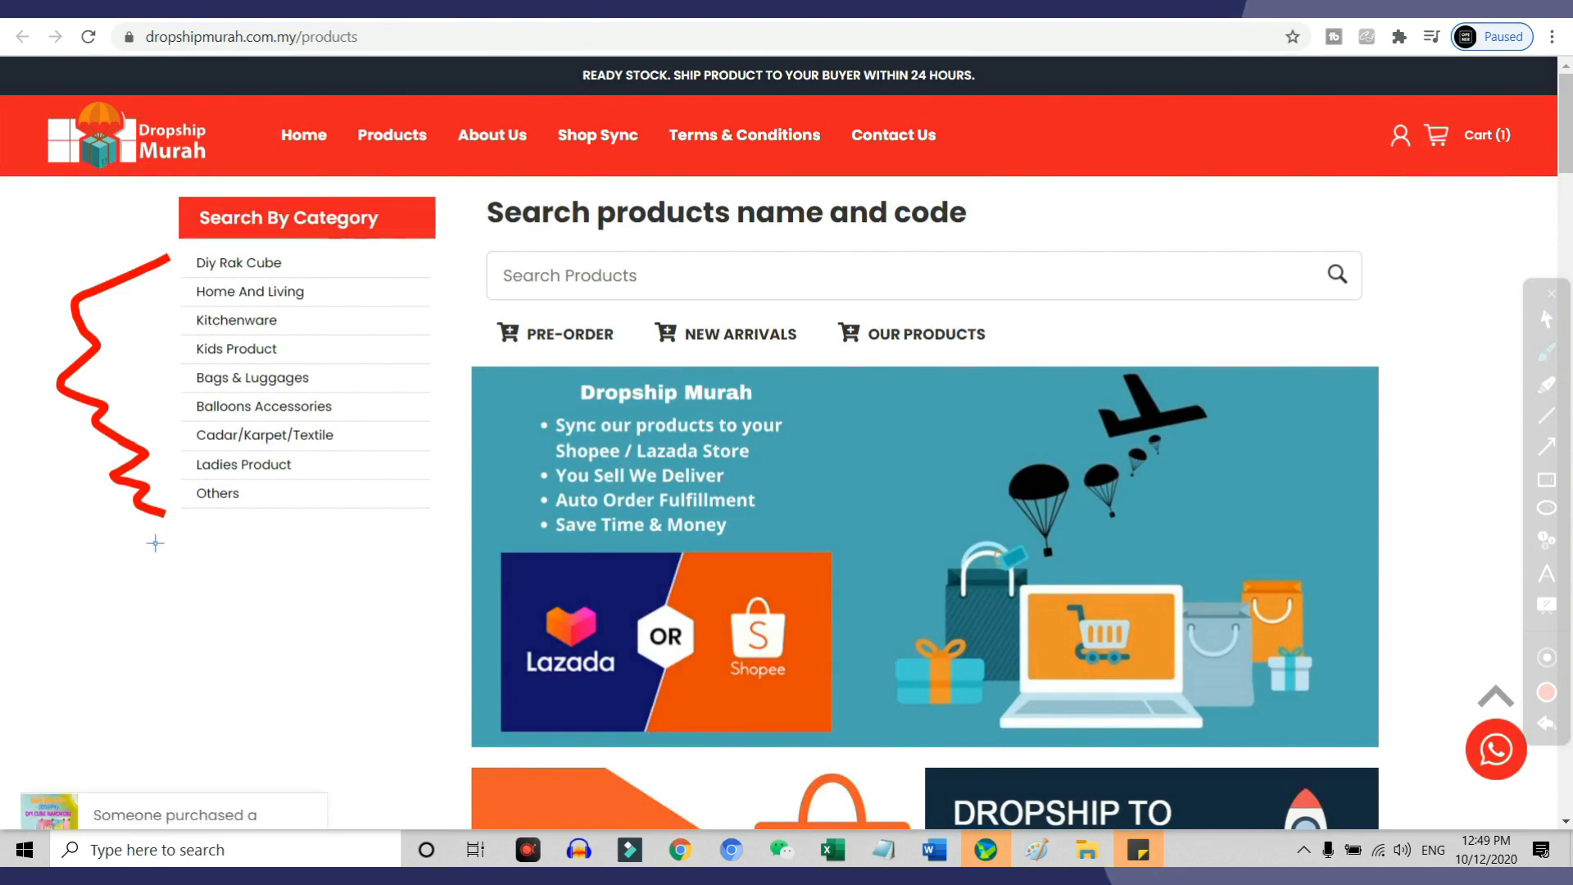
Step: Scroll the products page toward the Control Panel's My Store listing
scroll(down, 3)
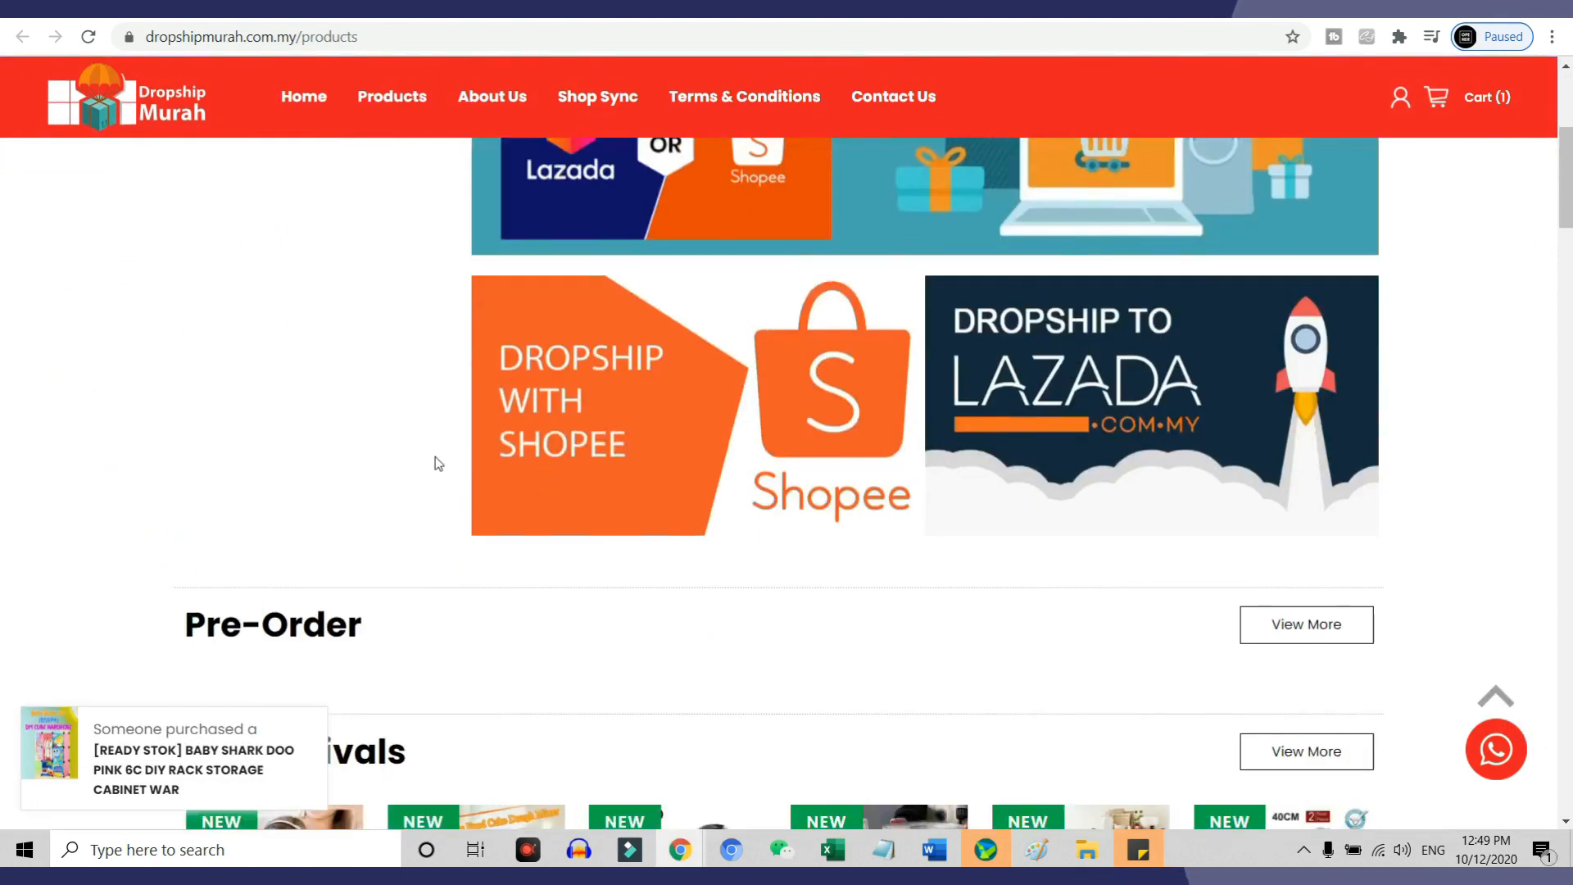
scroll(down, 3)
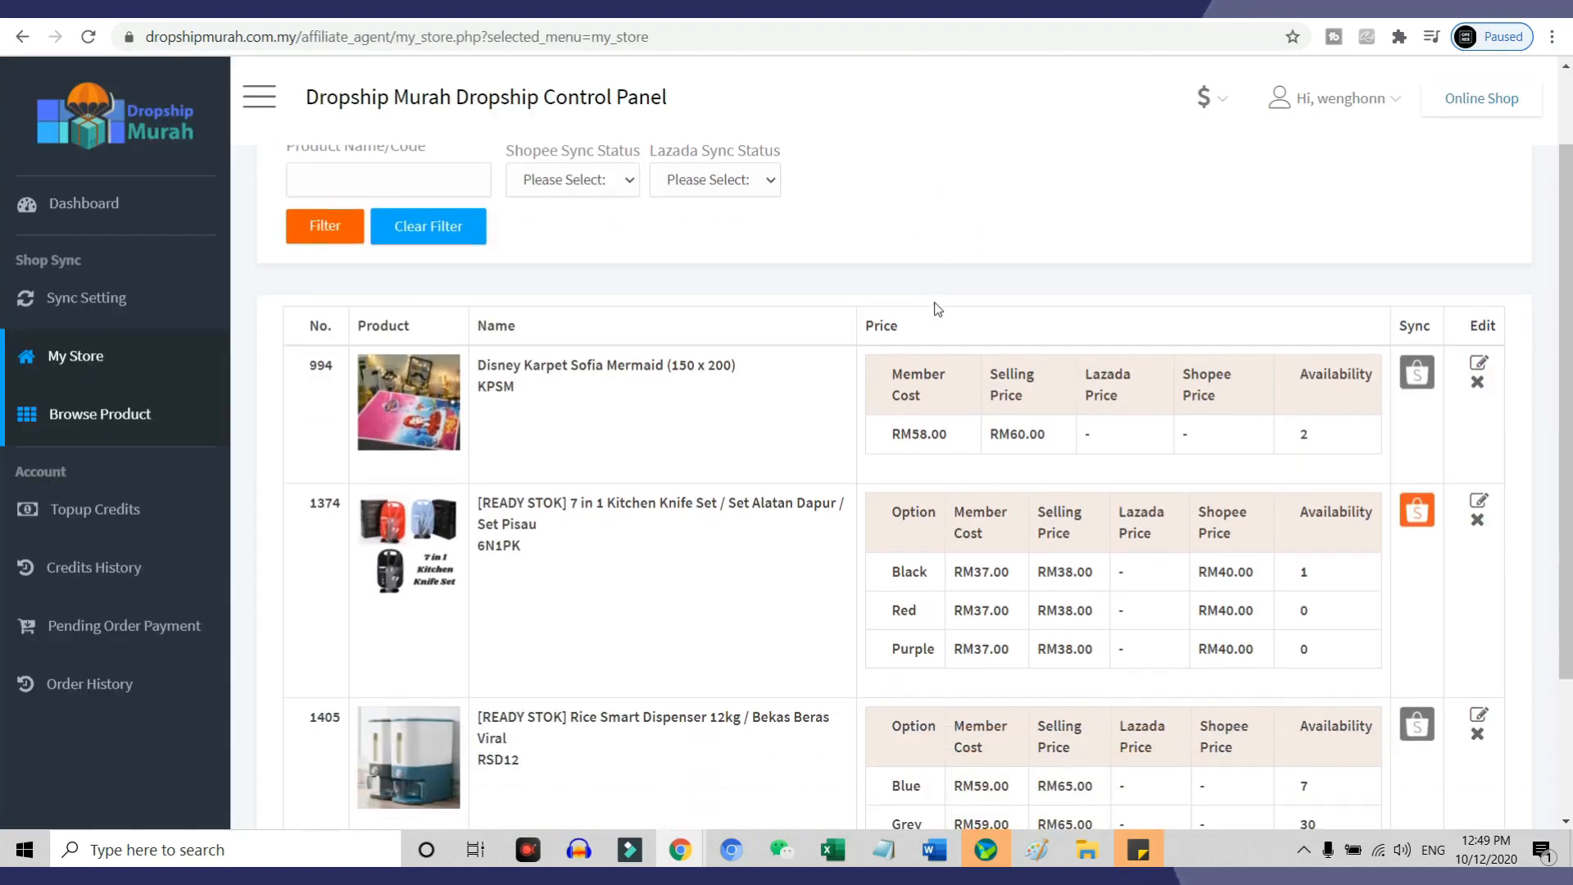
Step: Start the Disney Karpet Sofia Mermaid Shopee sync, keeping Home & Living > Home Decor > Rugs & Carpets
scroll(down, 3)
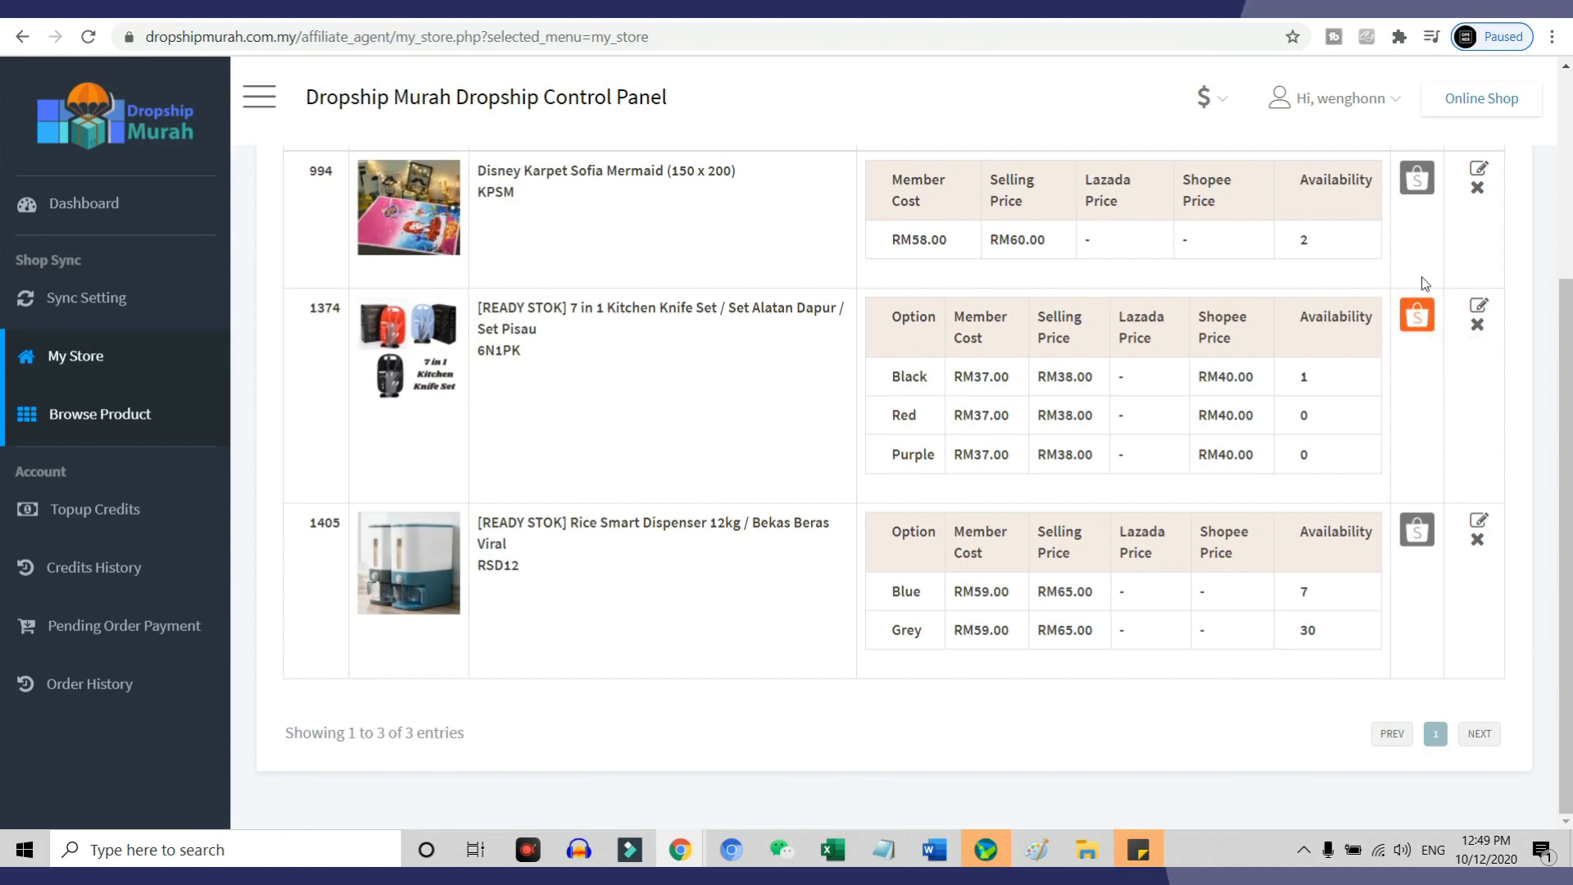
click(1415, 177)
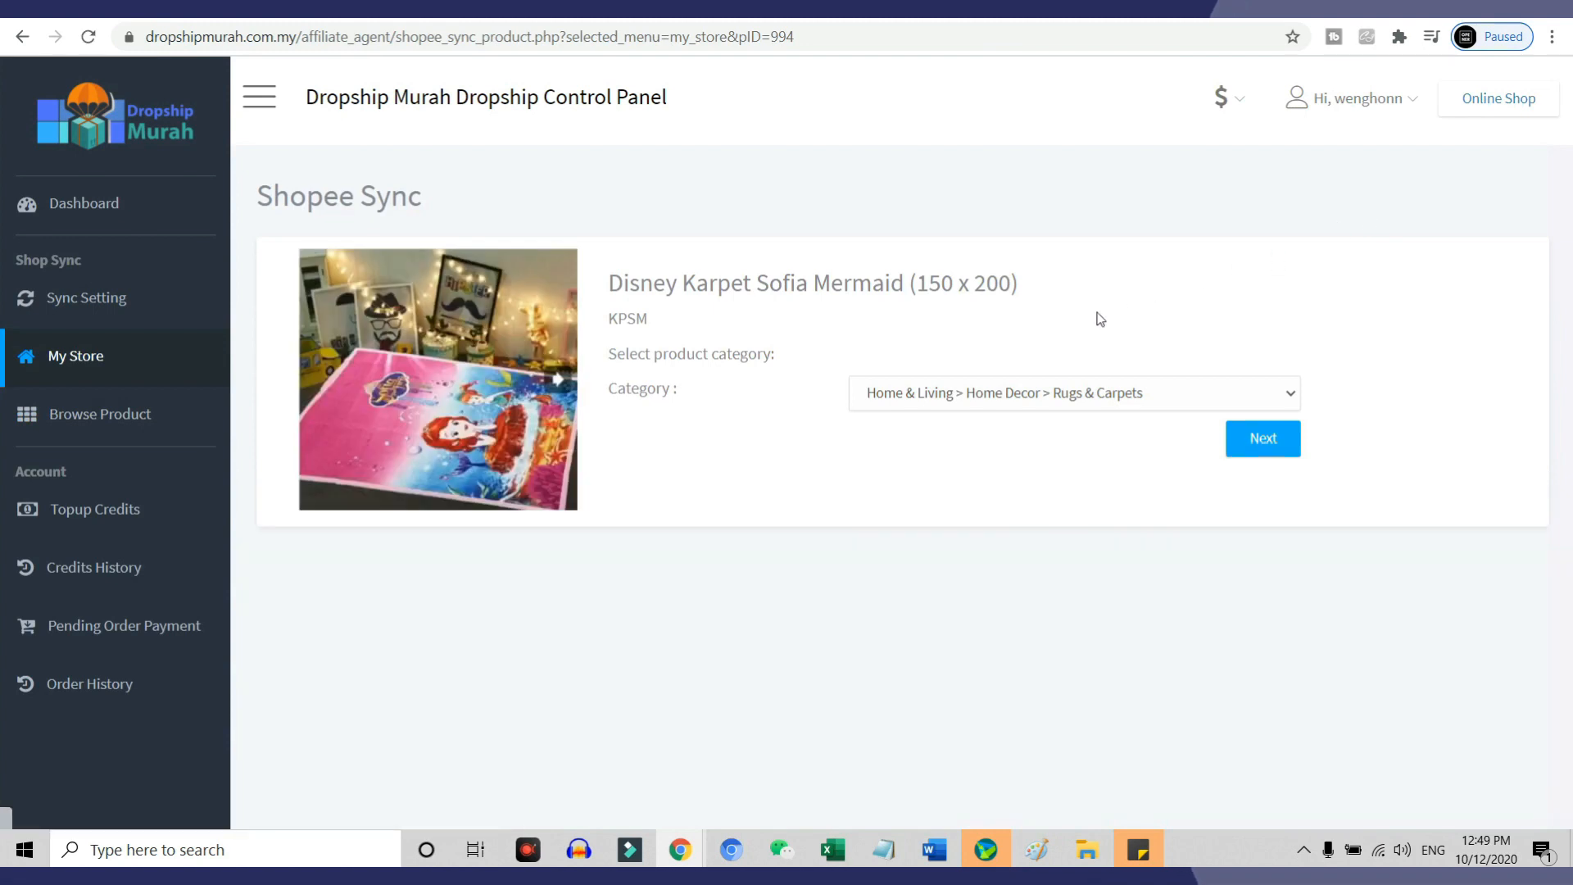
mouse_move(1471, 368)
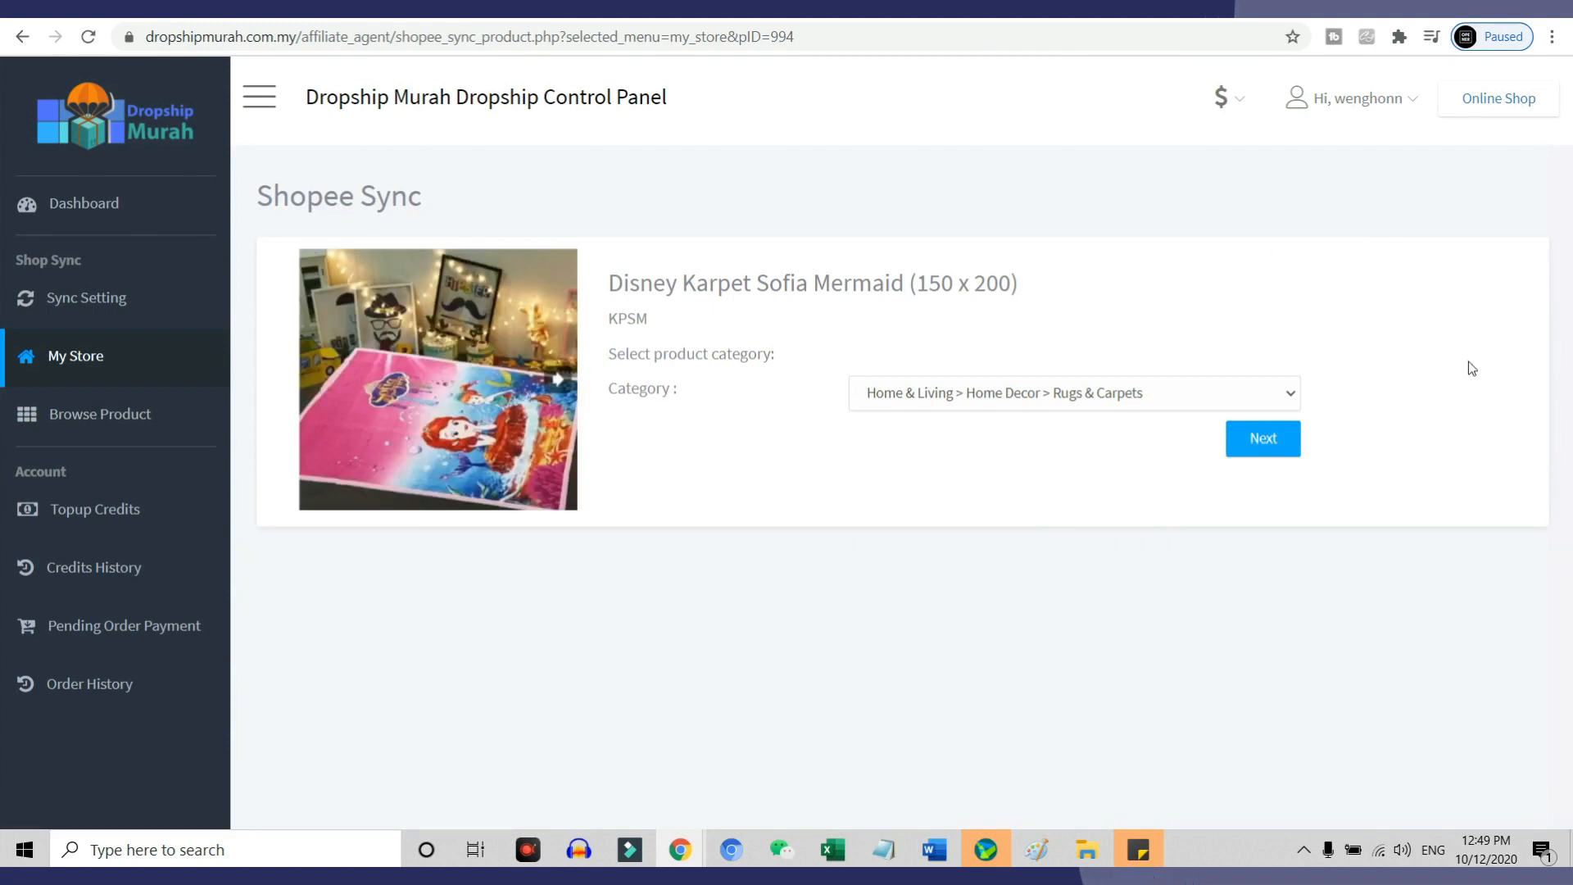
click(1263, 440)
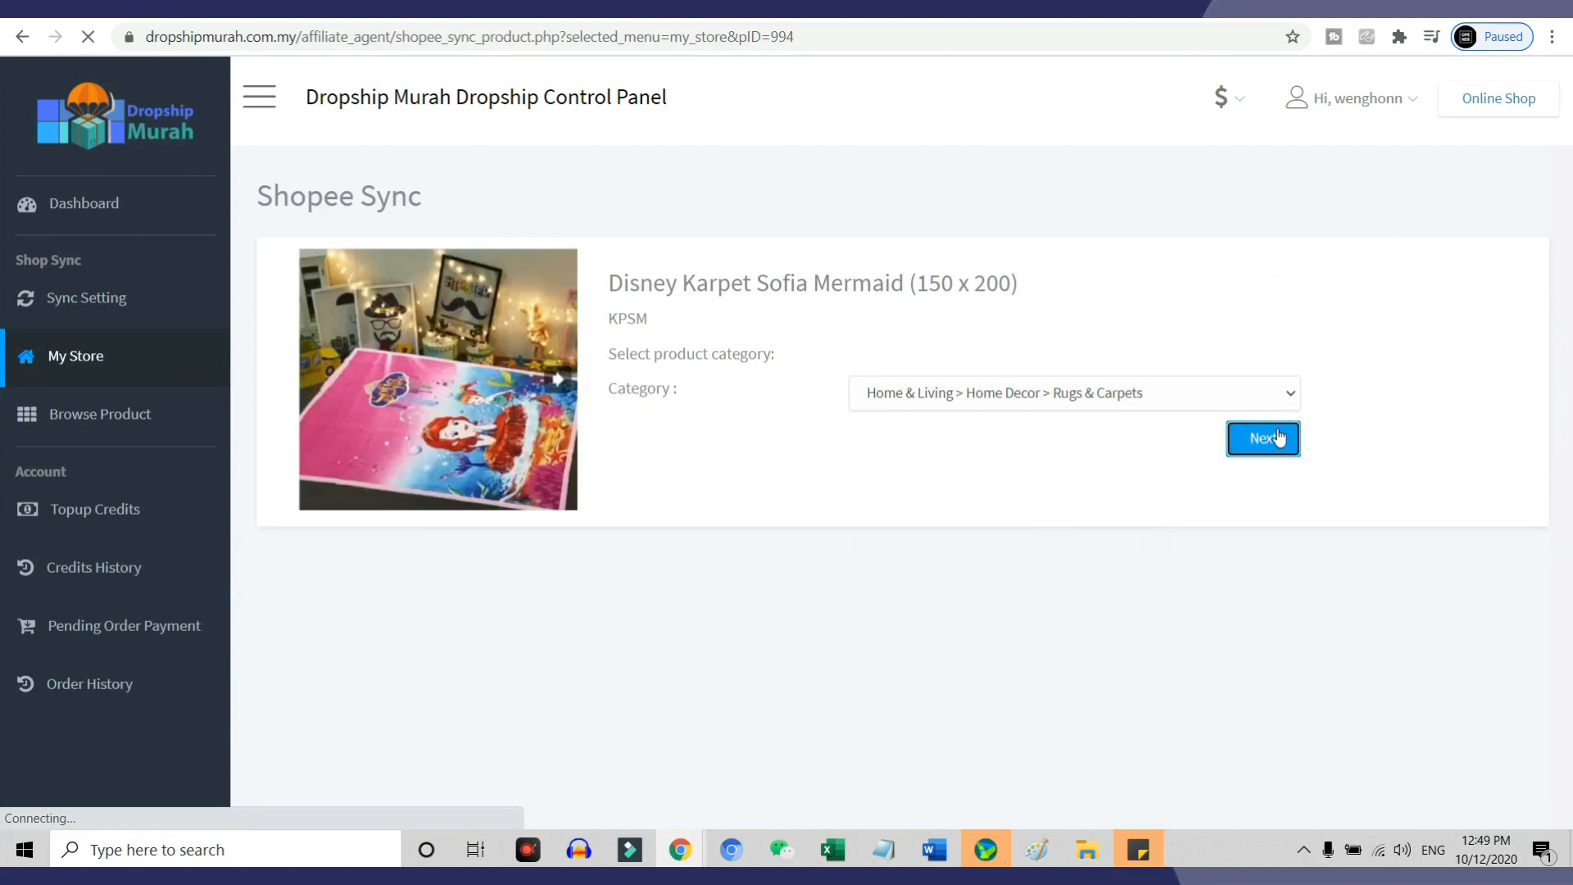
click(1263, 440)
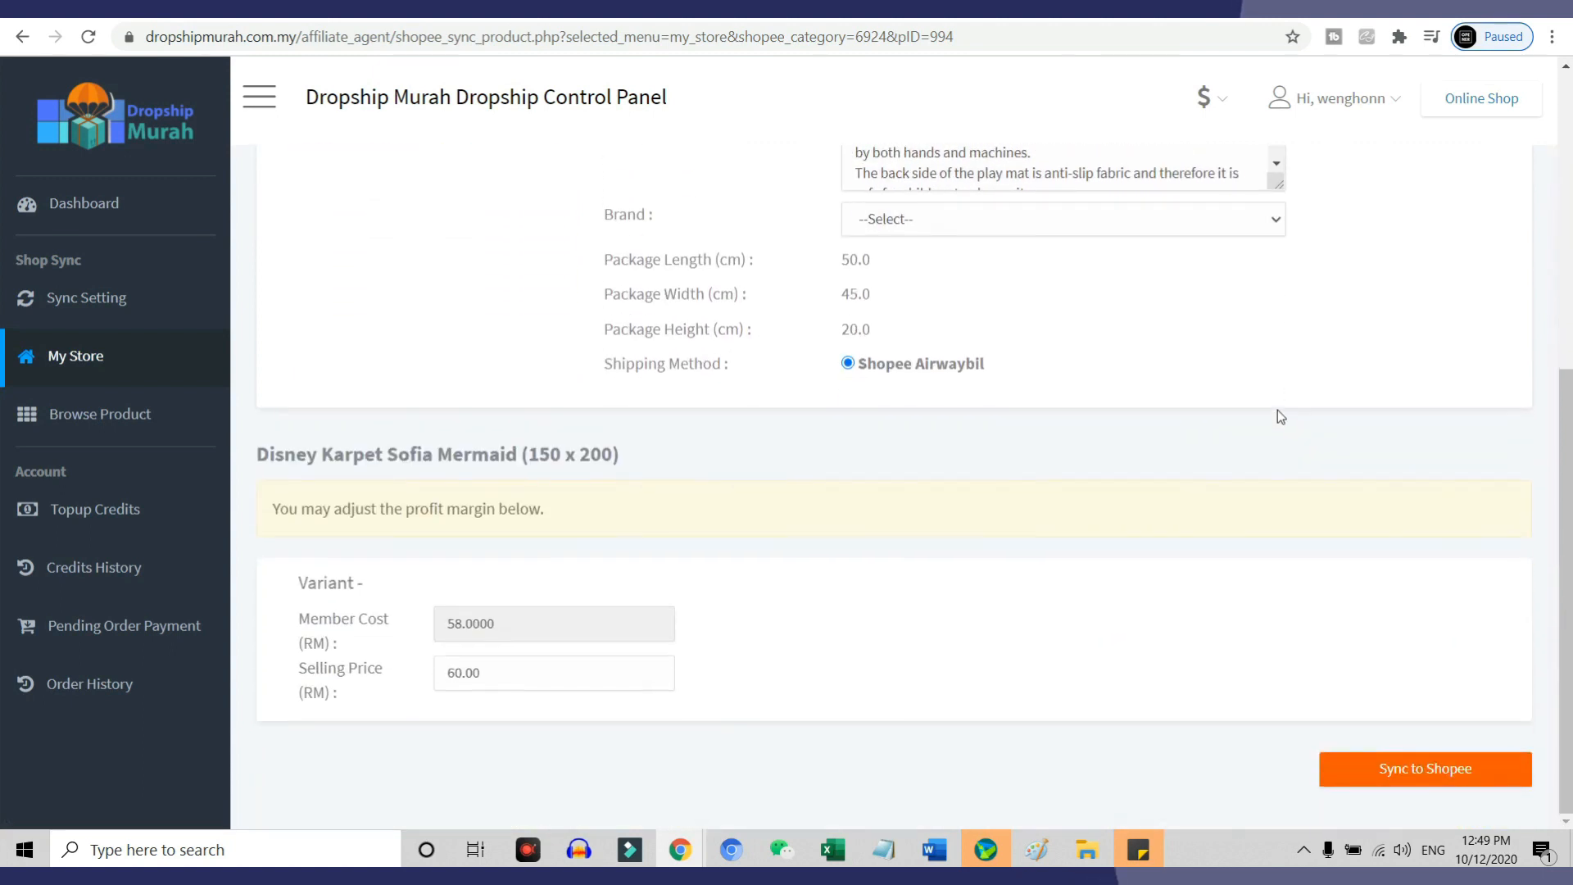
scroll(up, 3)
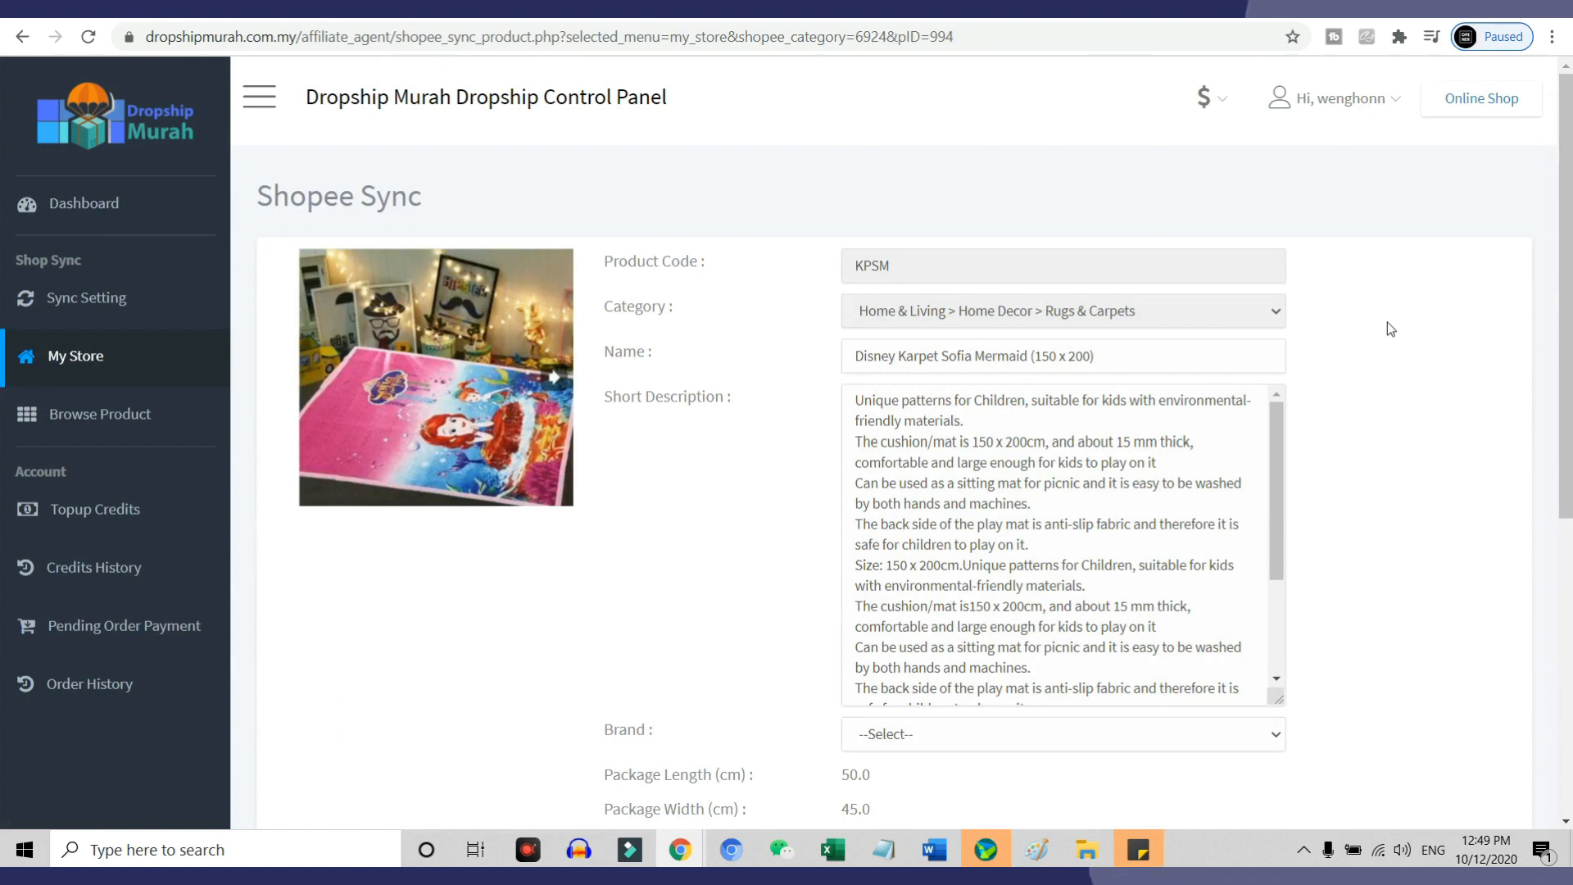
mouse_move(1393, 326)
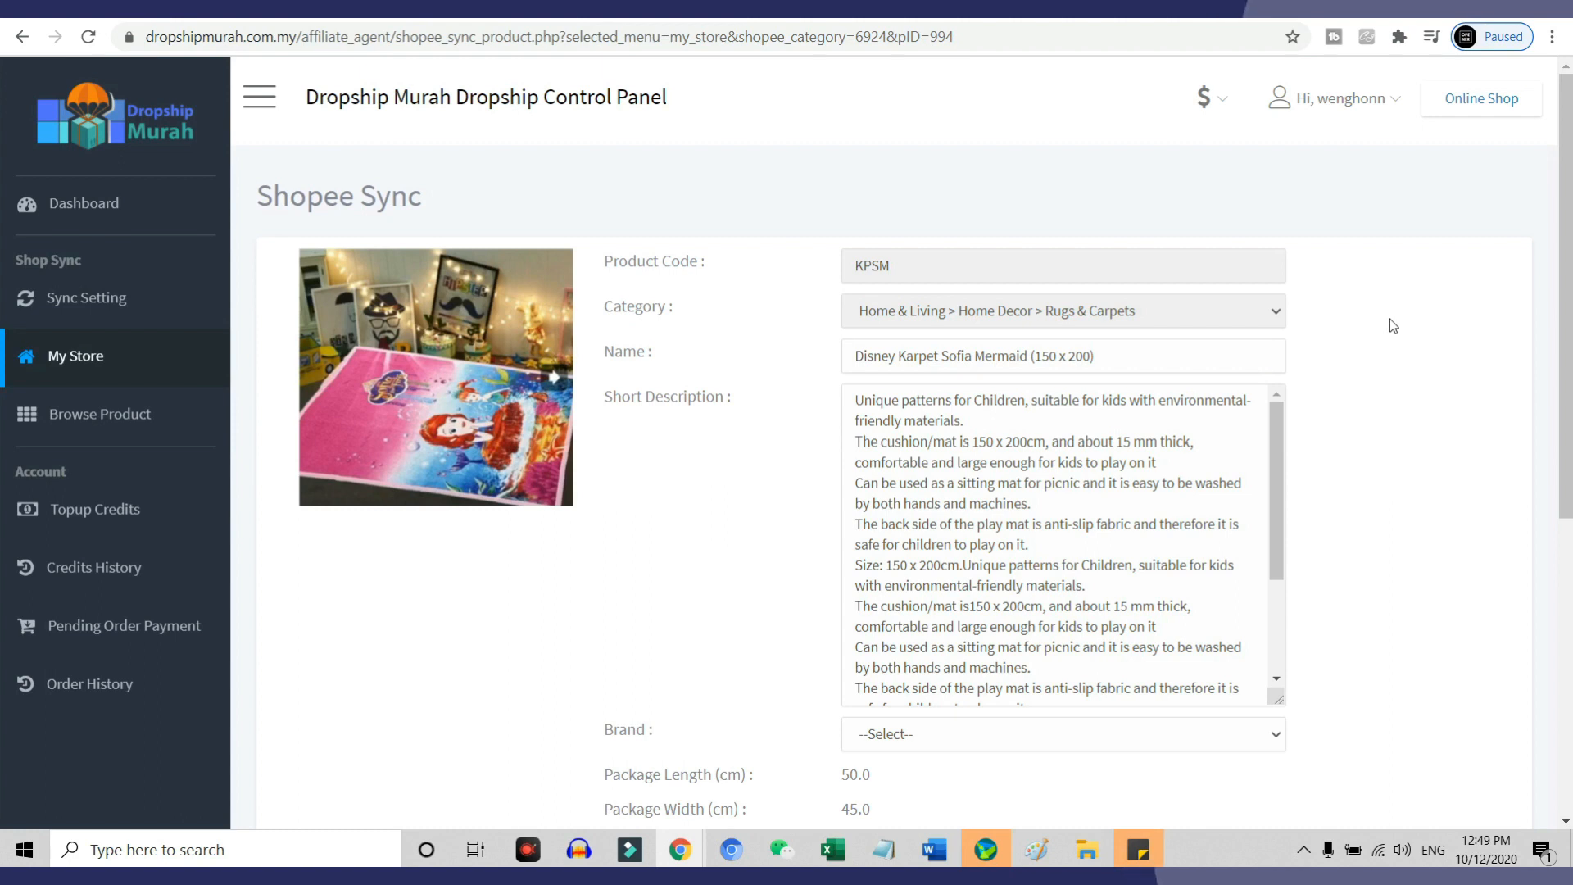
scroll(down, 3)
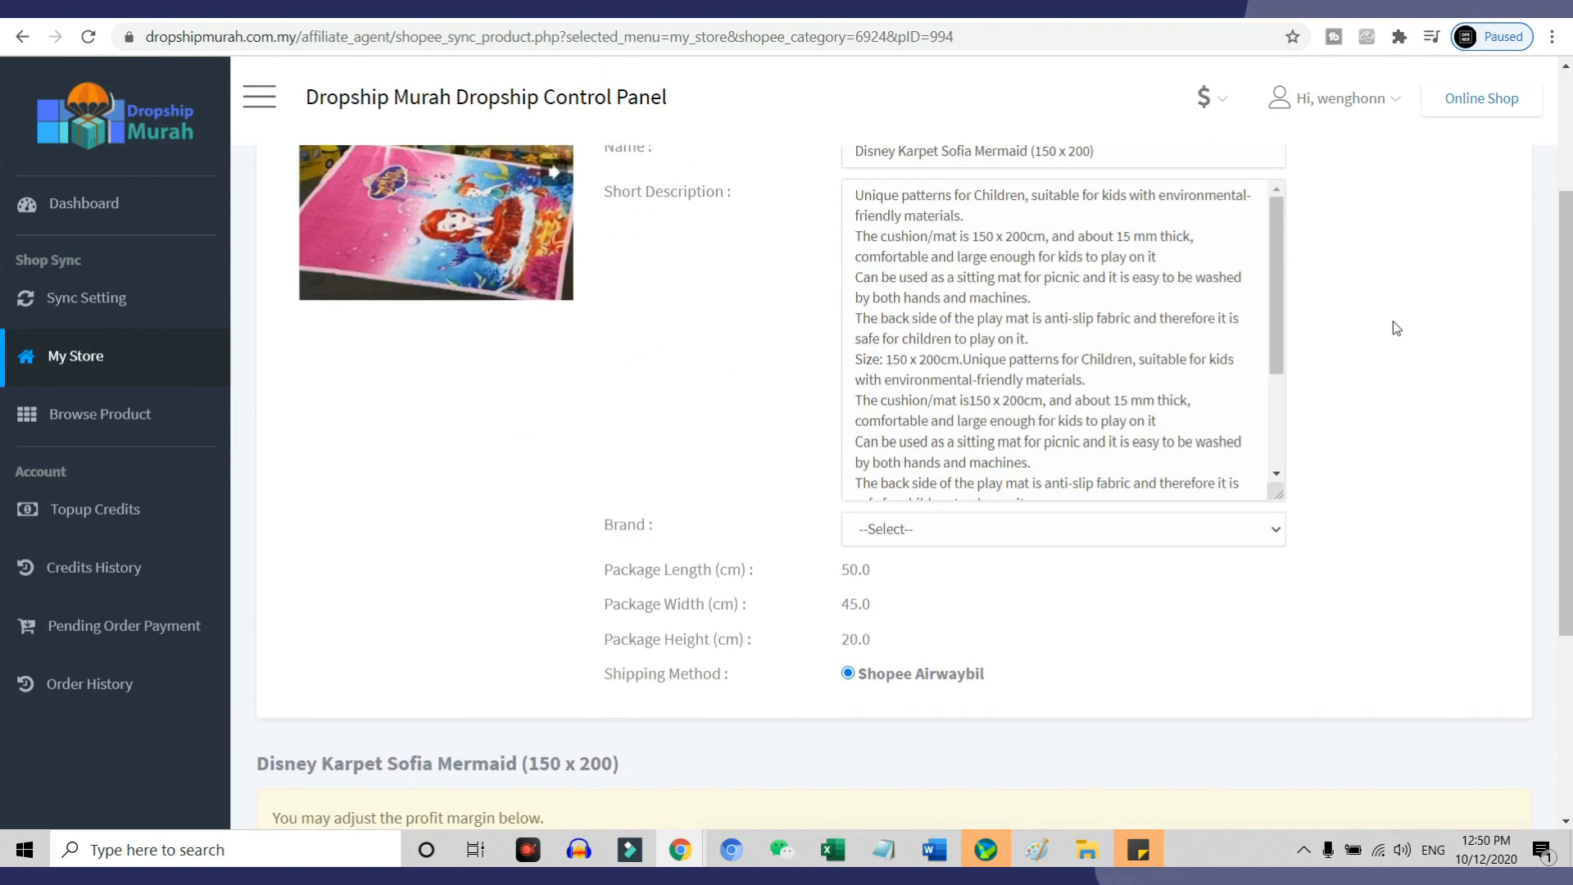
scroll(down, 3)
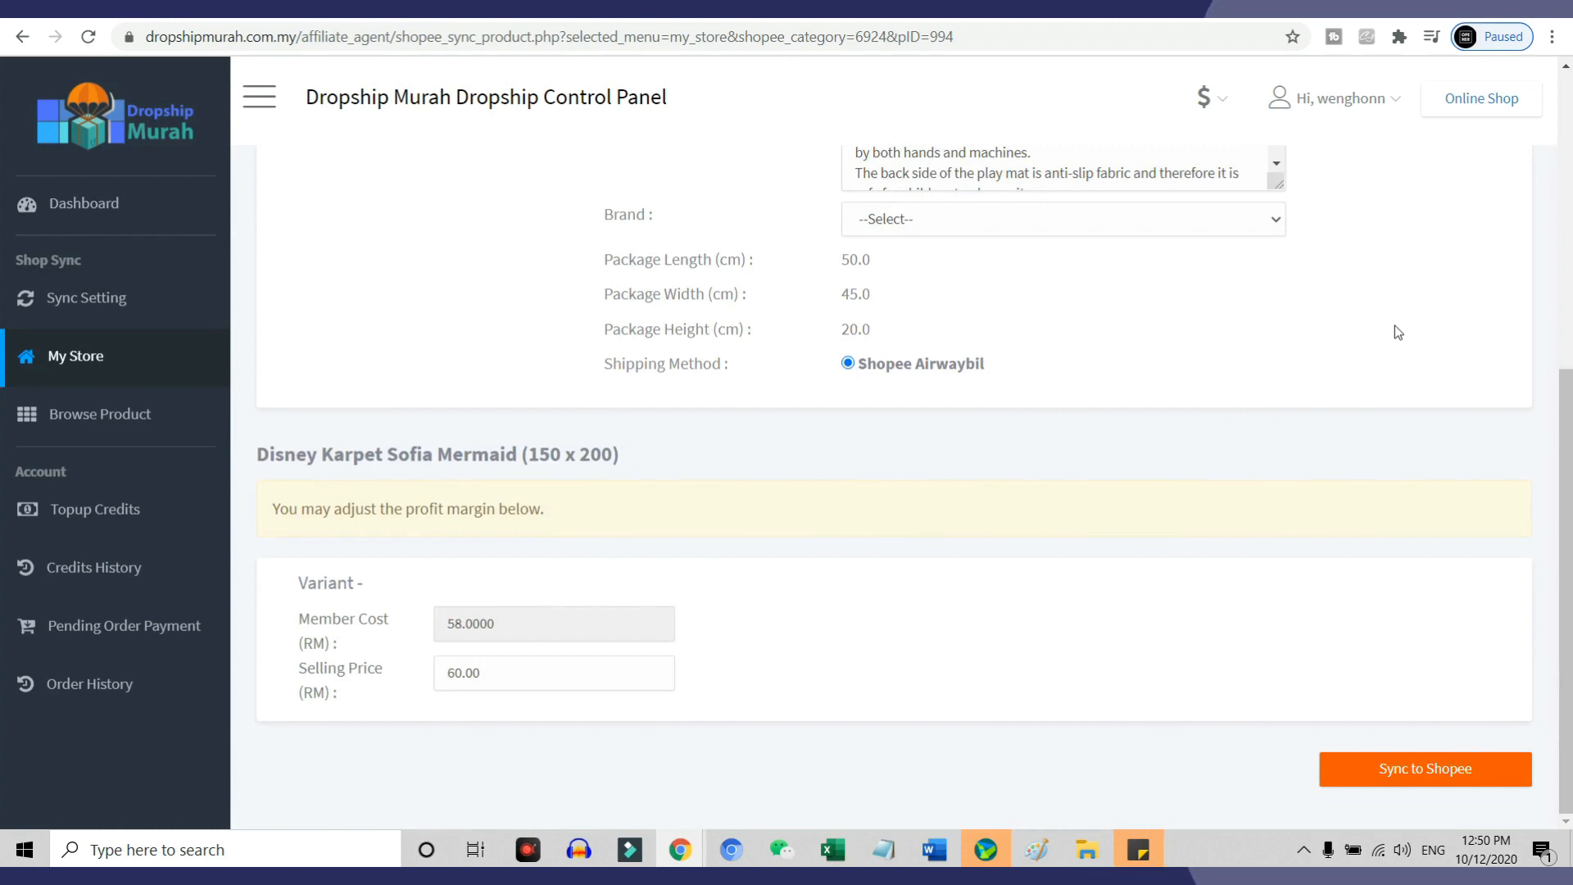
drag(1248, 262, 1011, 285)
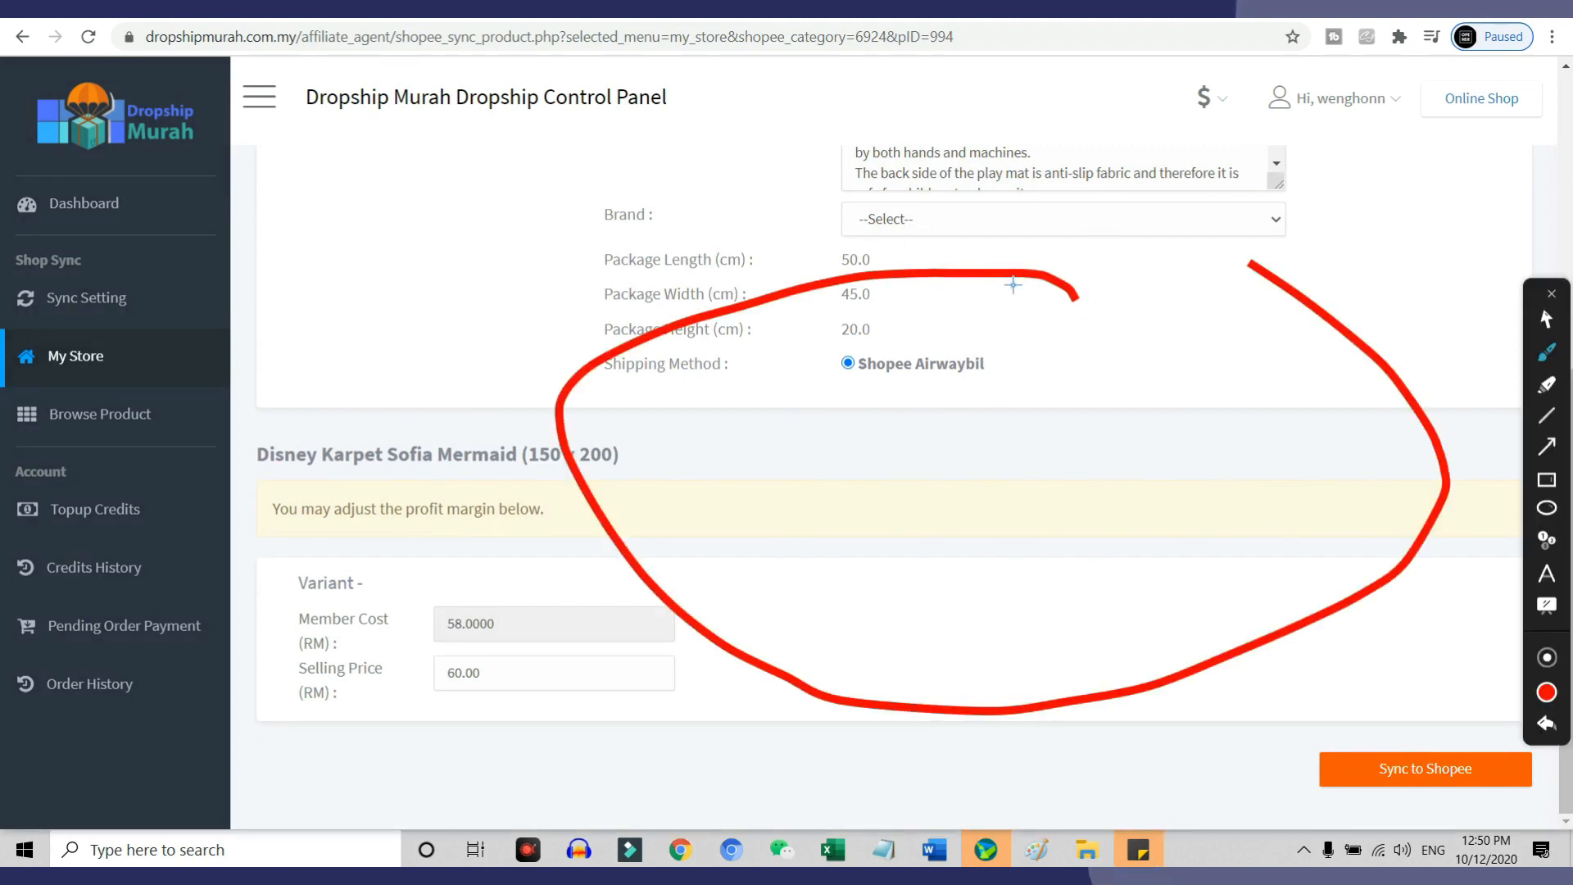
drag(1012, 285, 1121, 369)
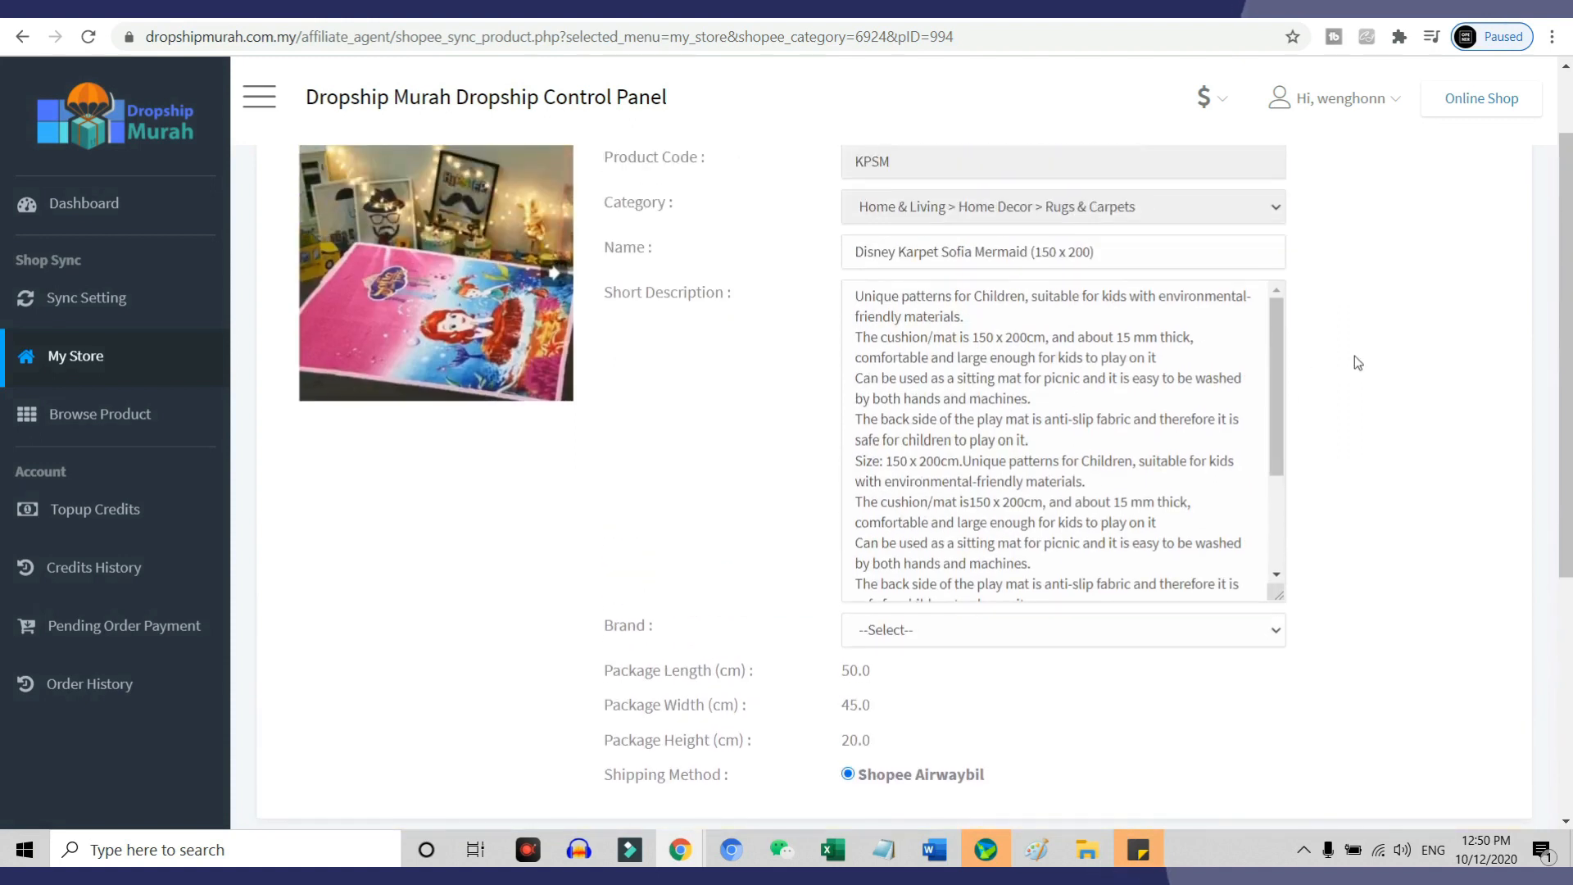
scroll(down, 3)
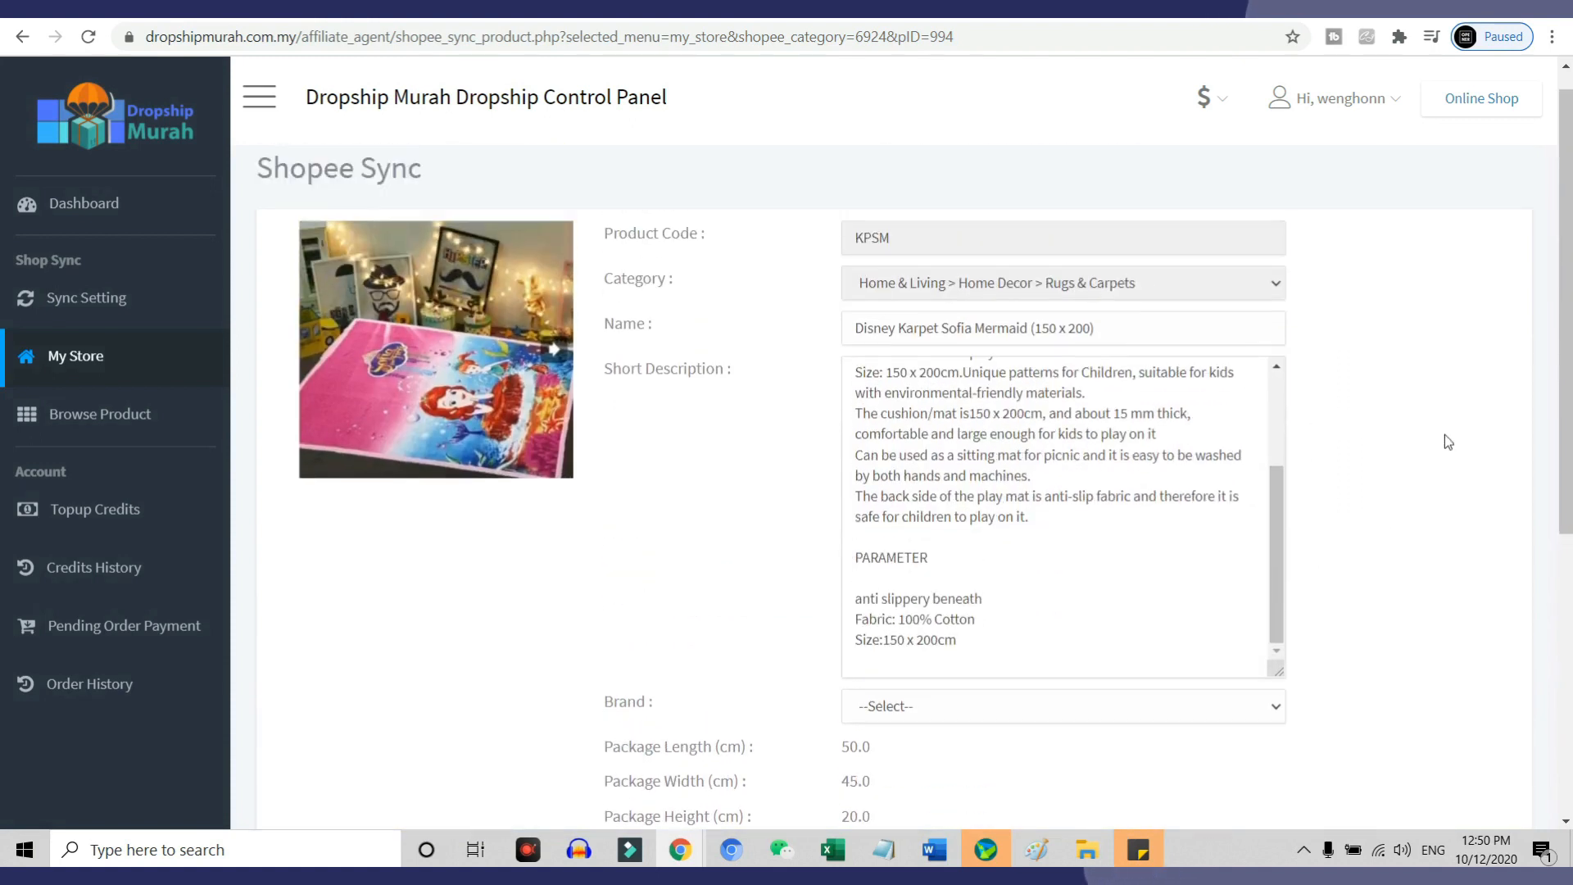
mouse_move(120, 491)
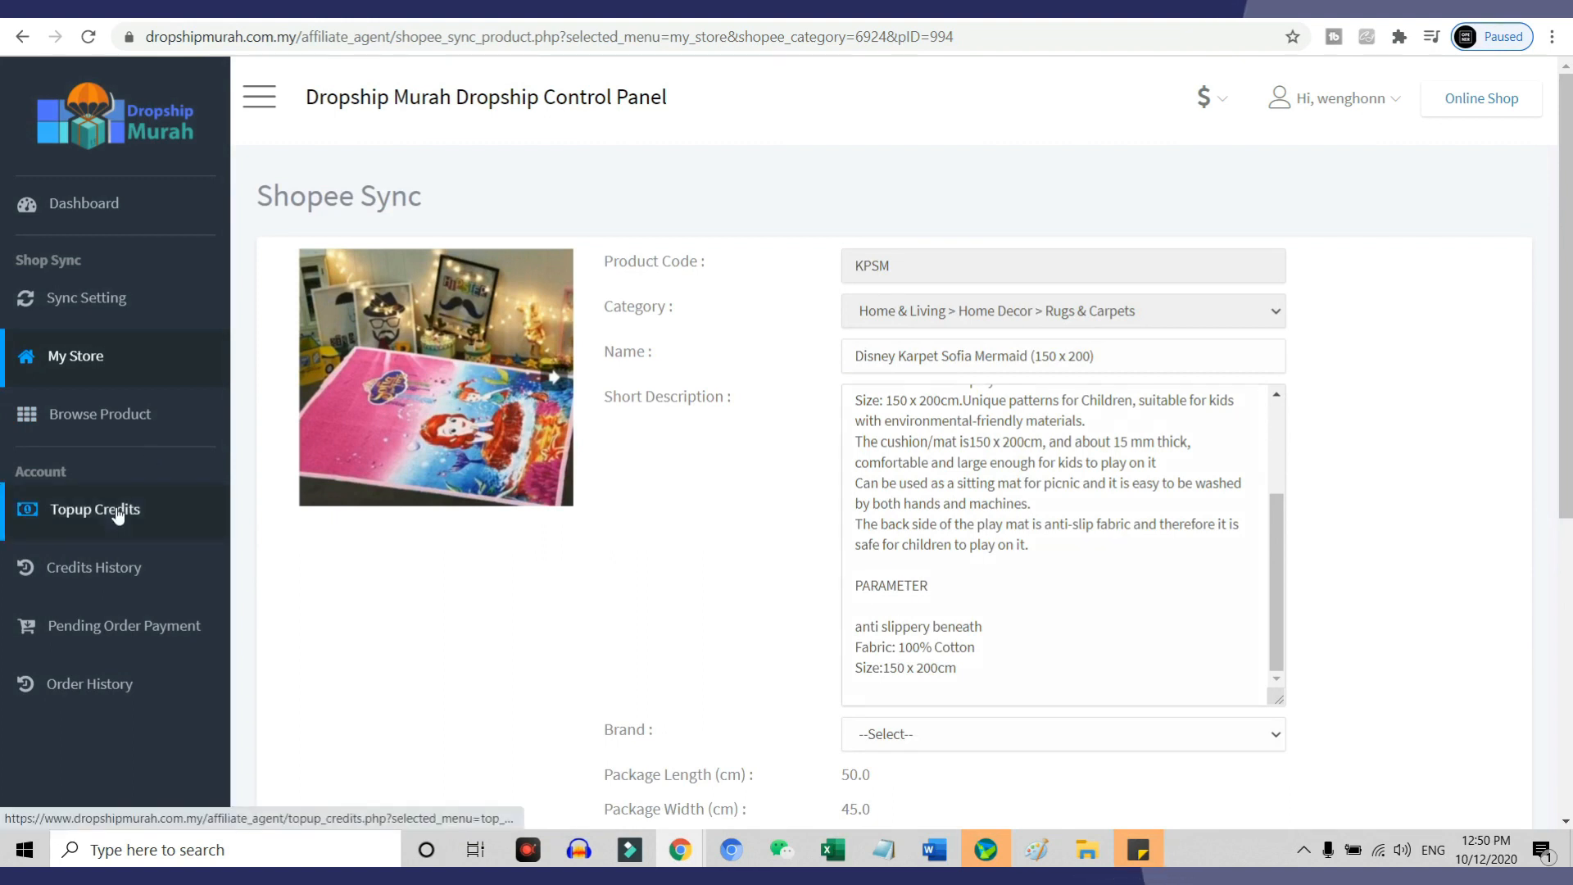
Step: Go to Topup Credits from the left sidebar to see the balance and packages
click(95, 508)
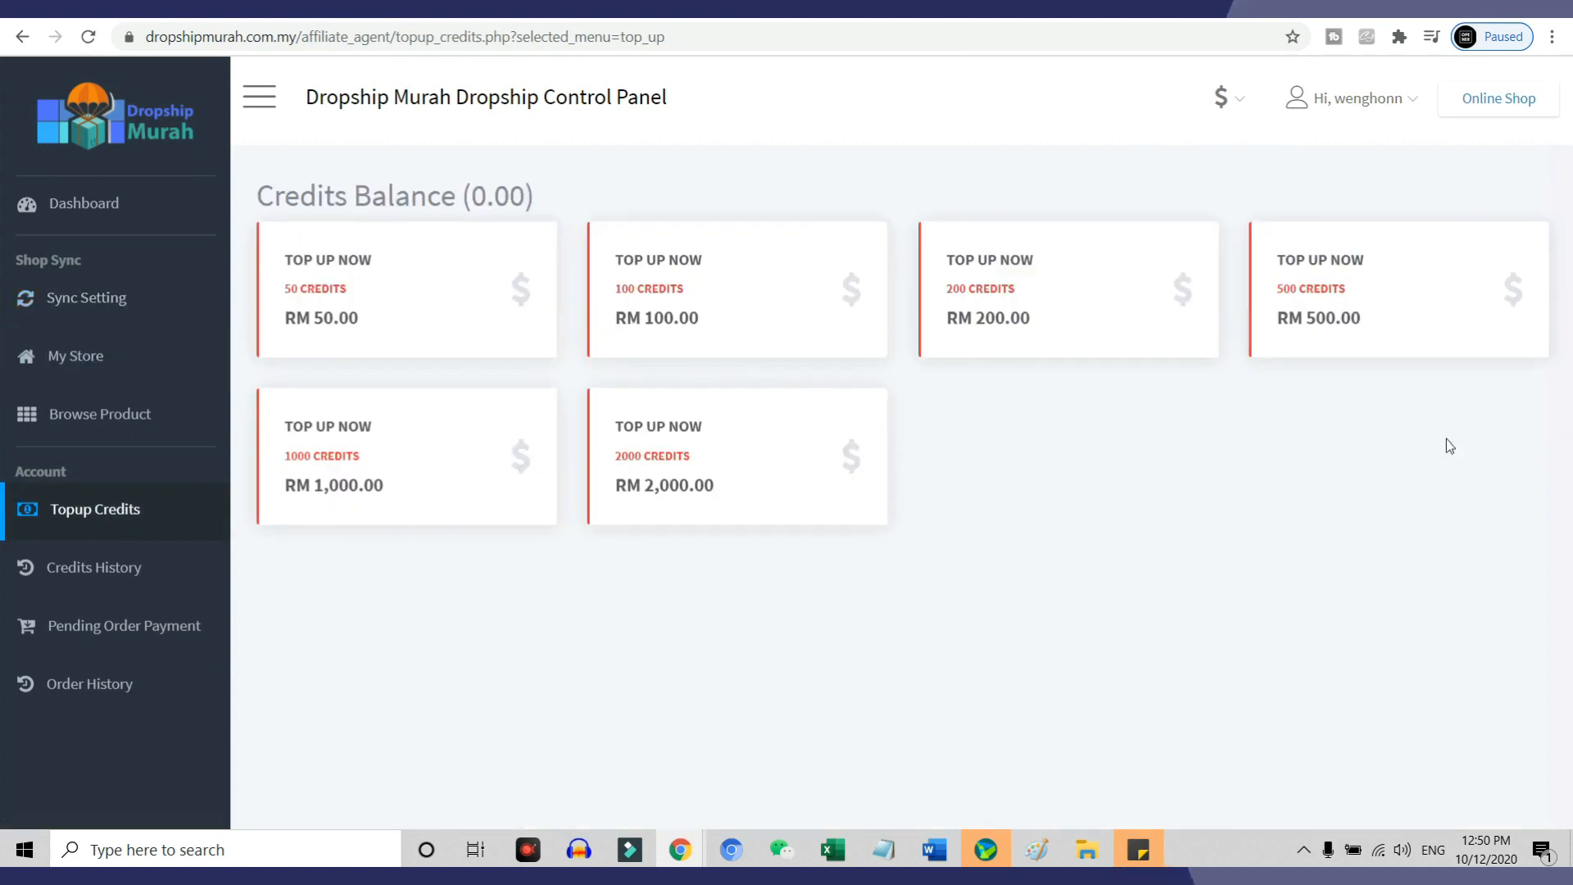
mouse_move(99, 413)
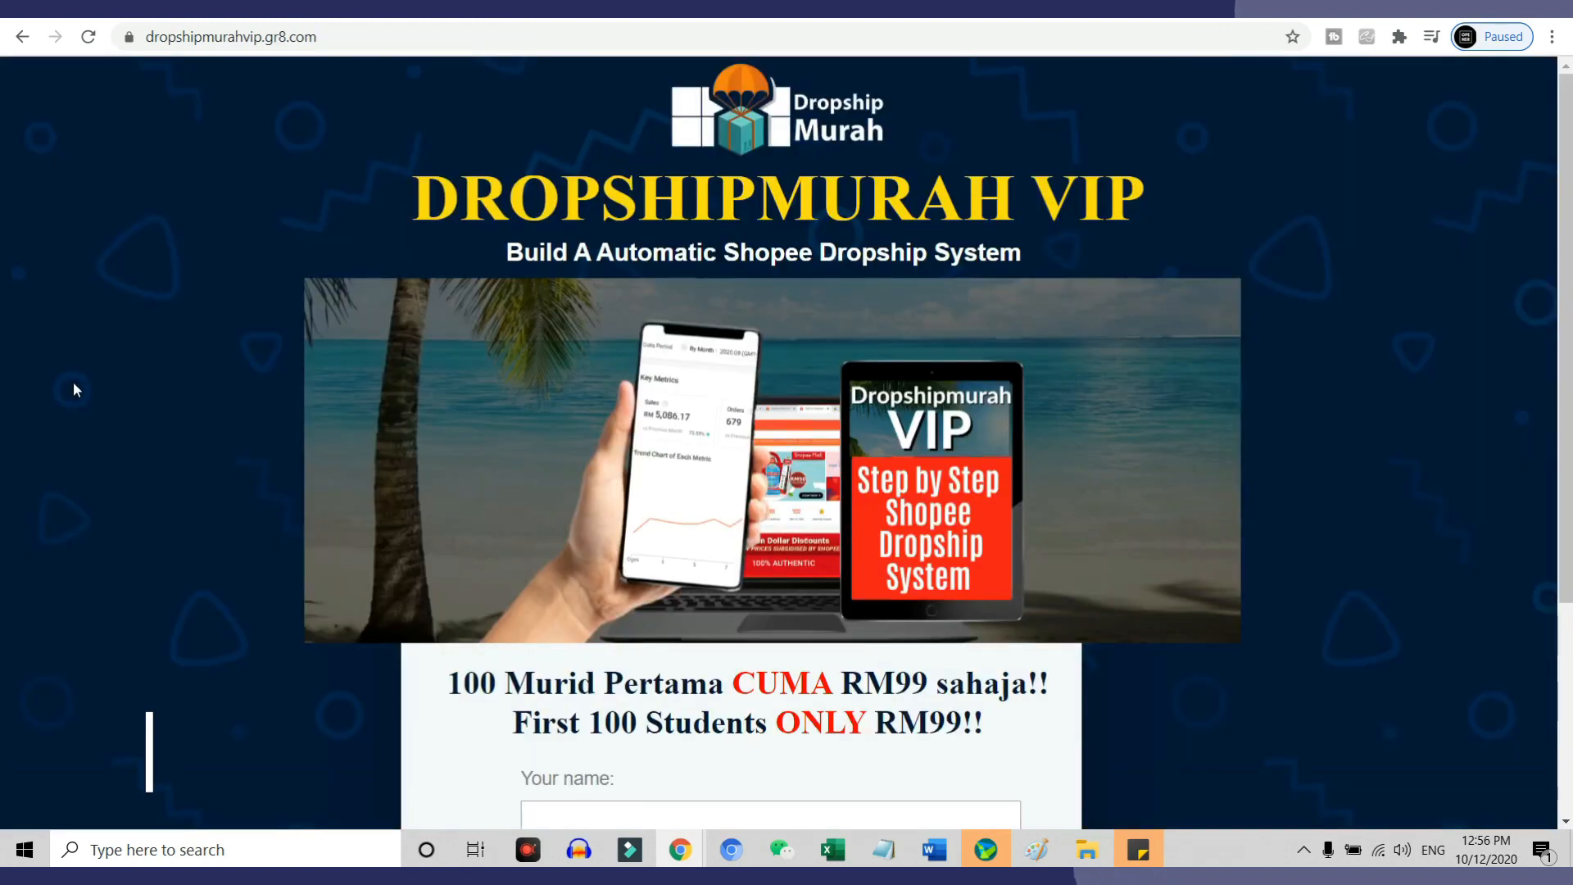
scroll(down, 3)
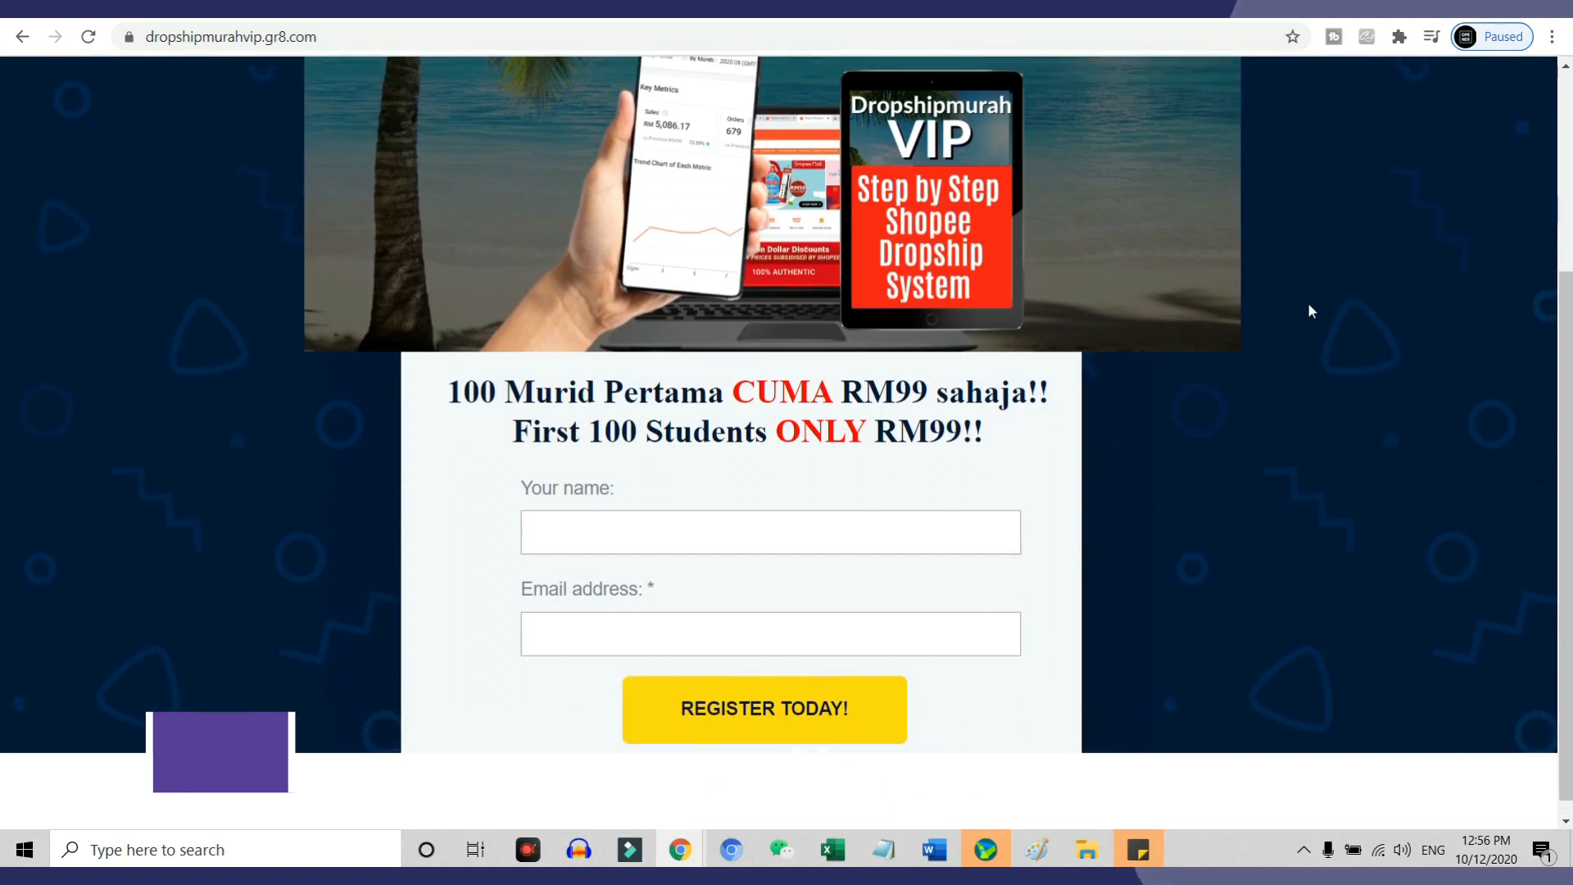
scroll(up, 3)
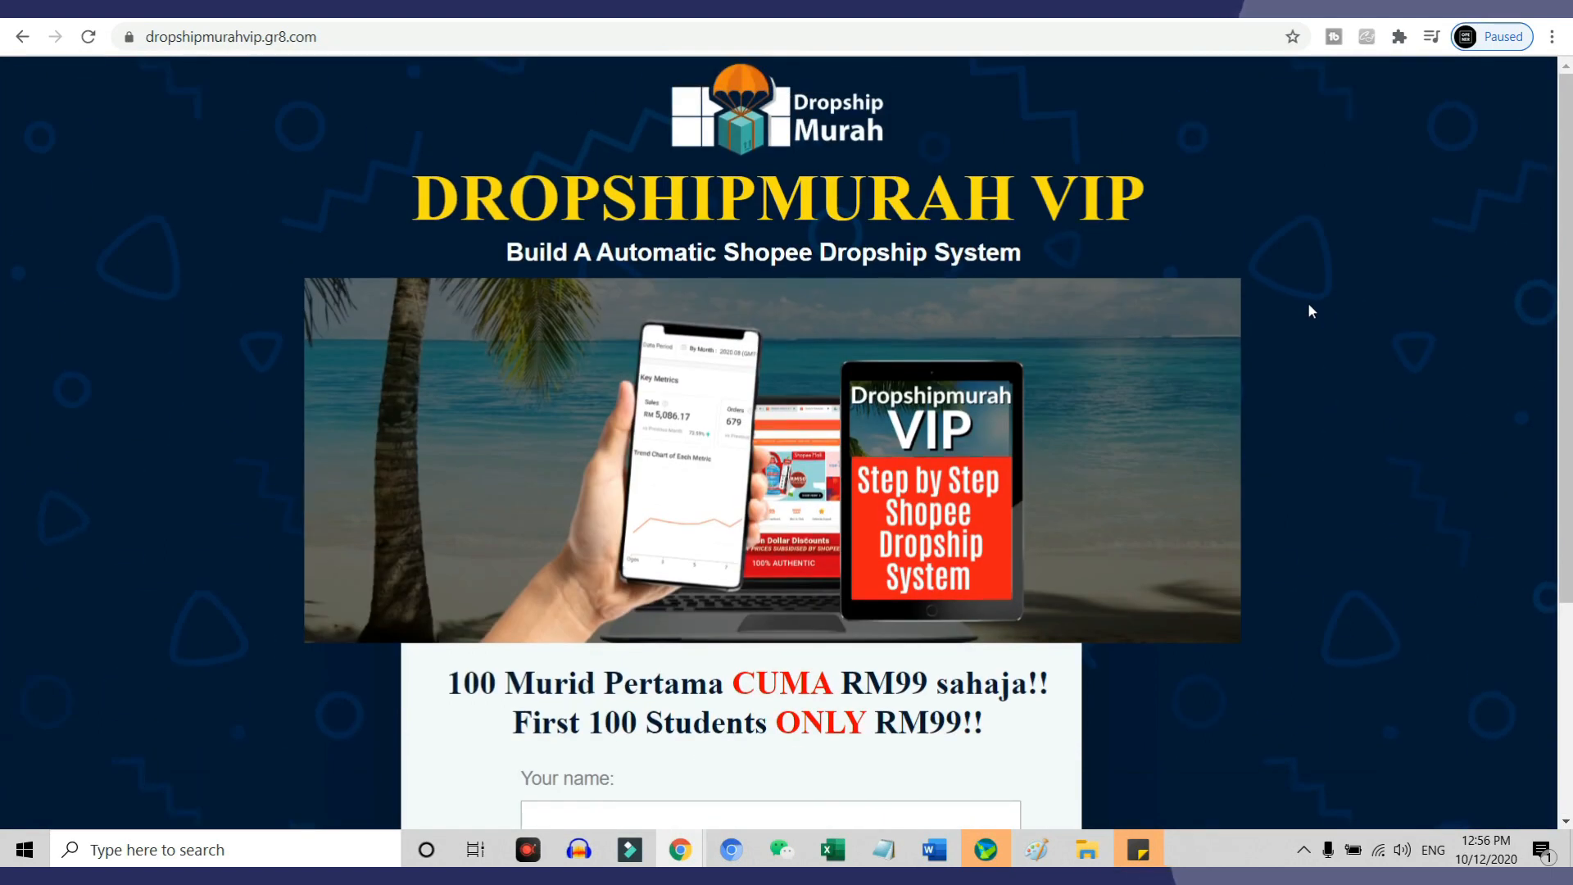
scroll(down, 3)
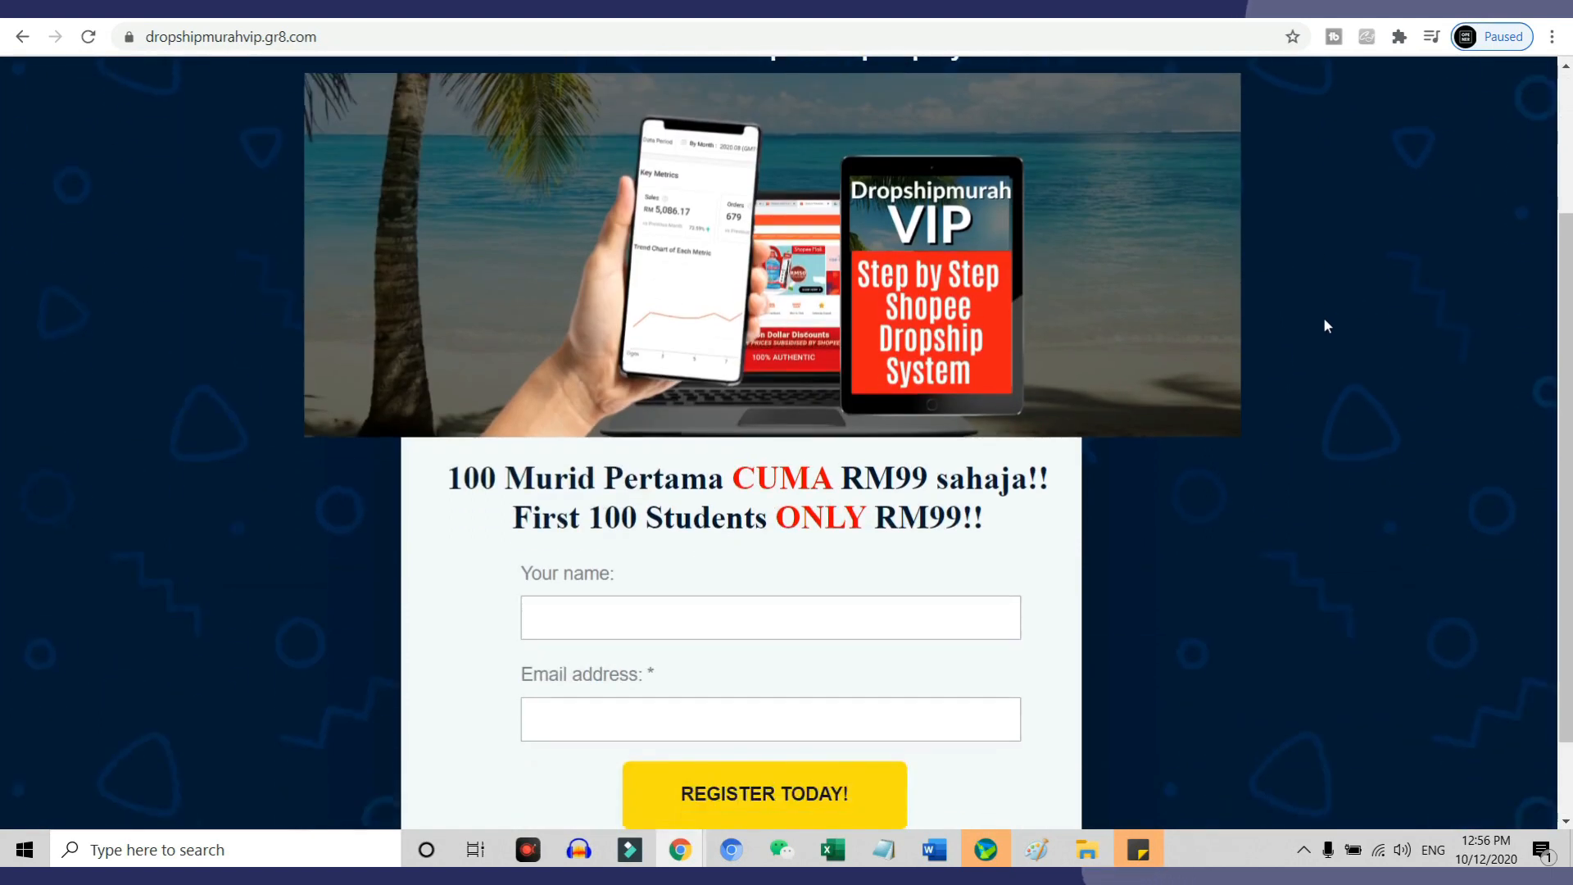